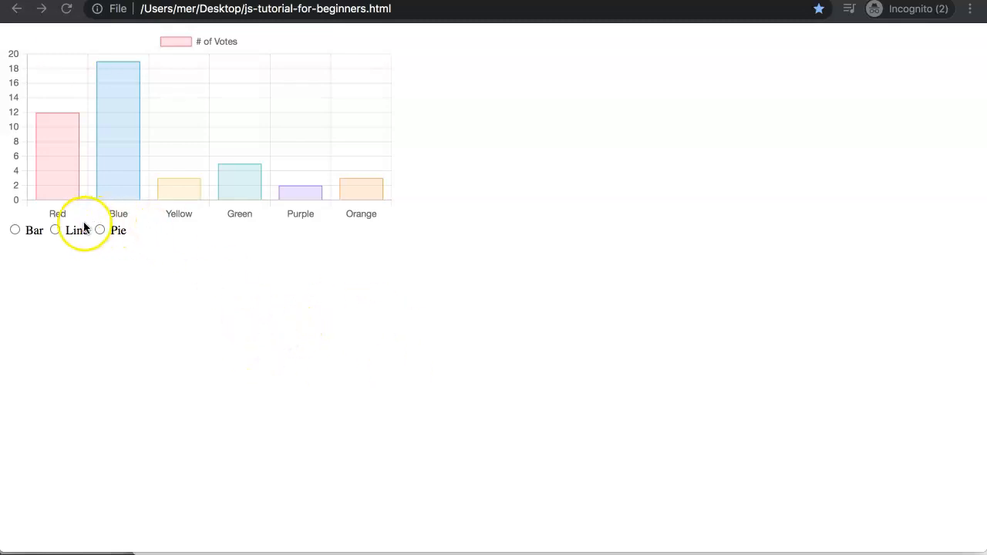
Toggle the votes chart from bar to line, then pie, then back to line
click(54, 229)
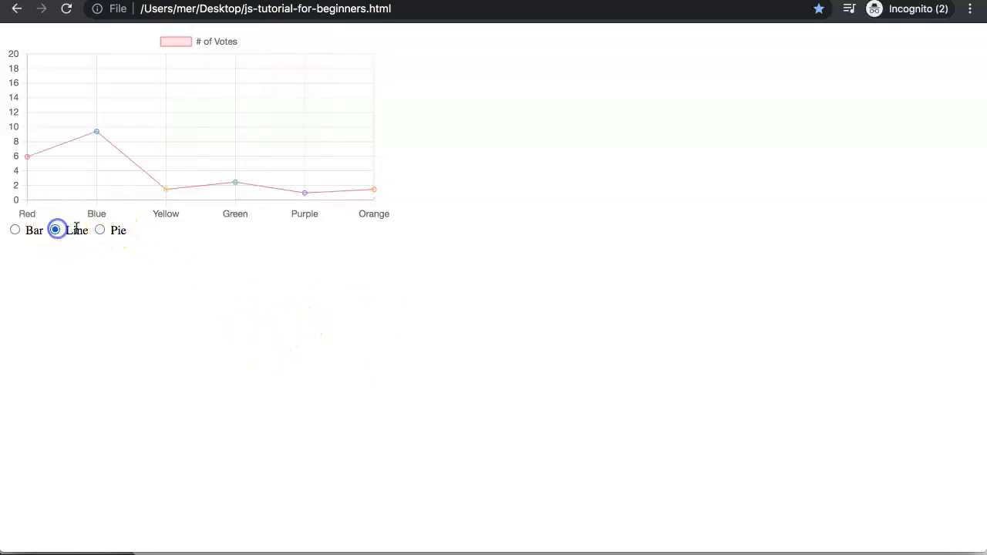
click(99, 230)
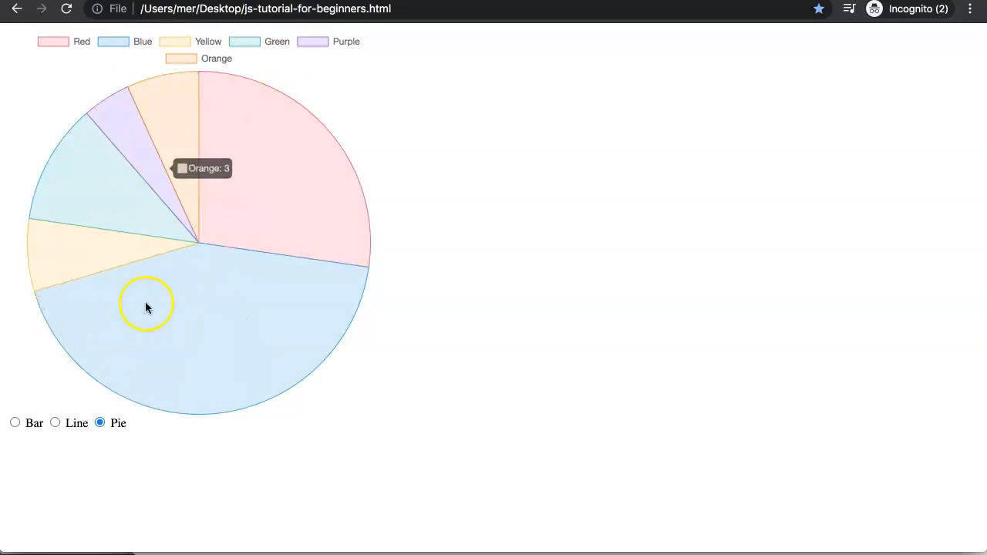
click(55, 229)
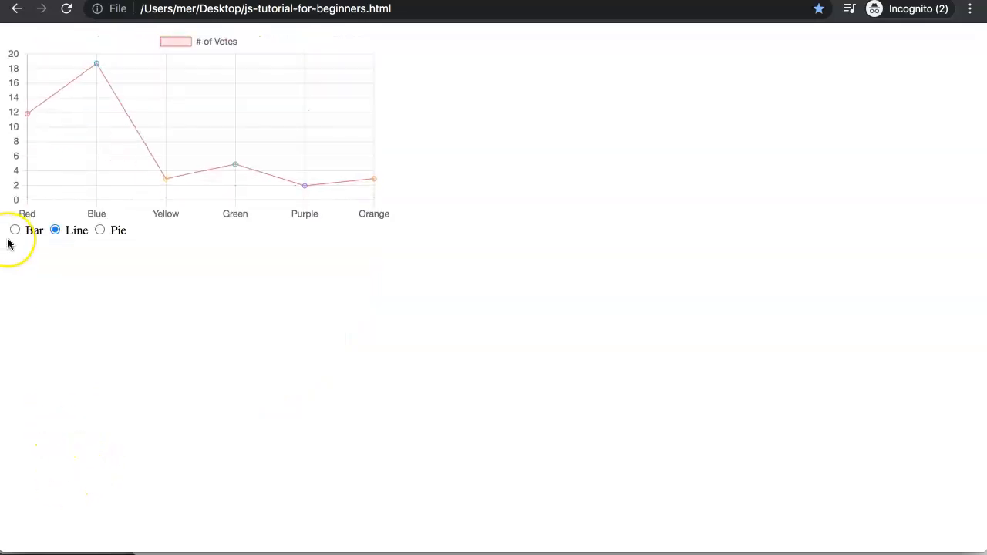
mouse_move(247, 238)
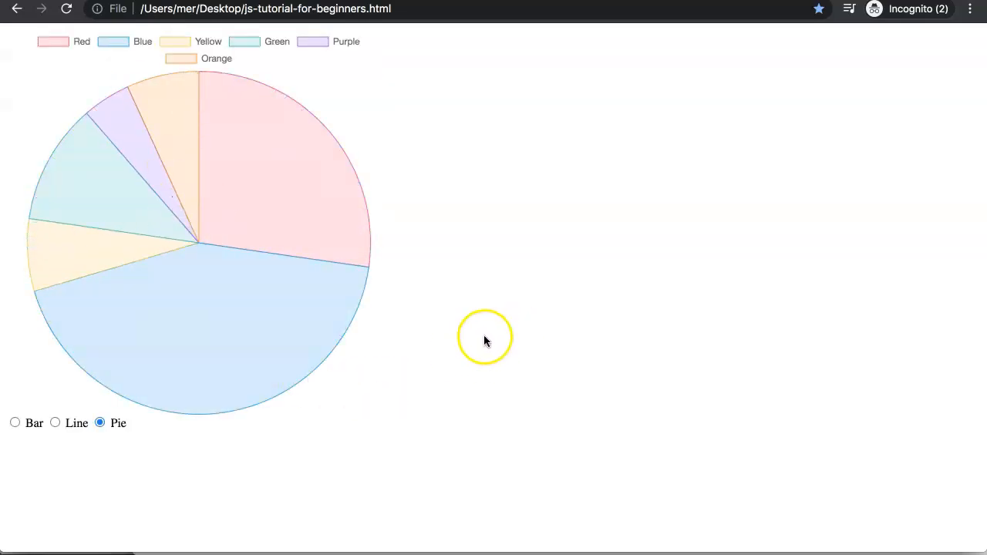
mouse_move(404, 241)
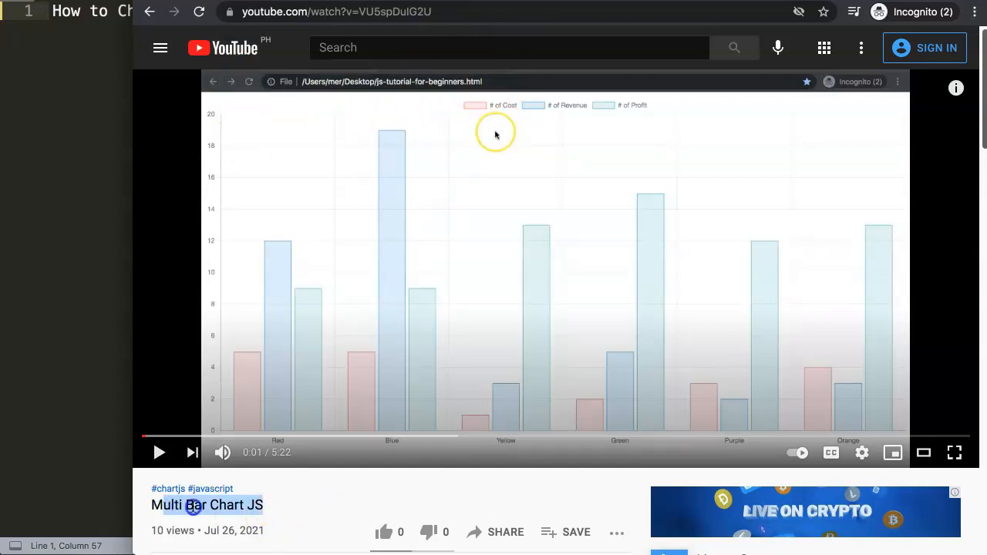
Scroll to the comments and highlight the viewer's question about switching chart types with radio buttons
scroll(down, 3)
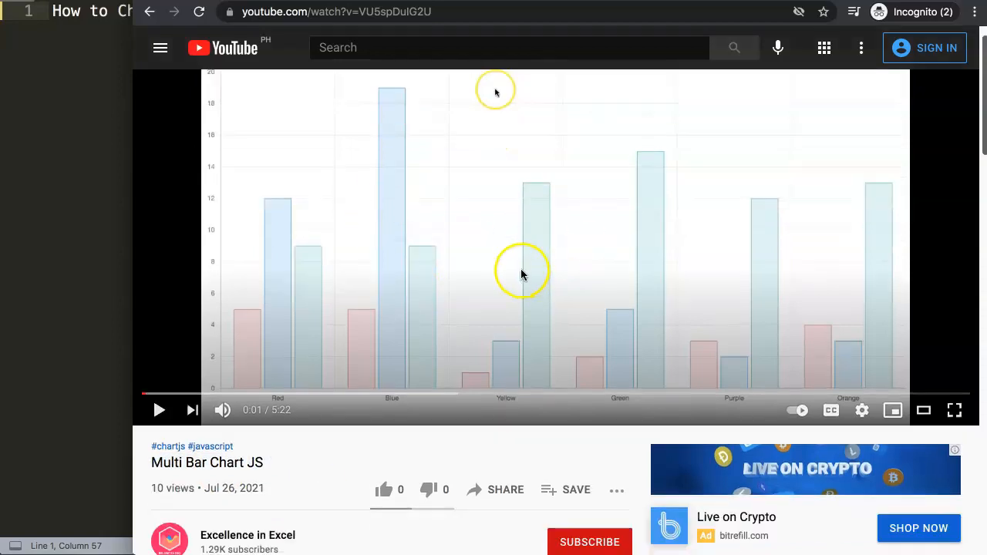
scroll(down, 3)
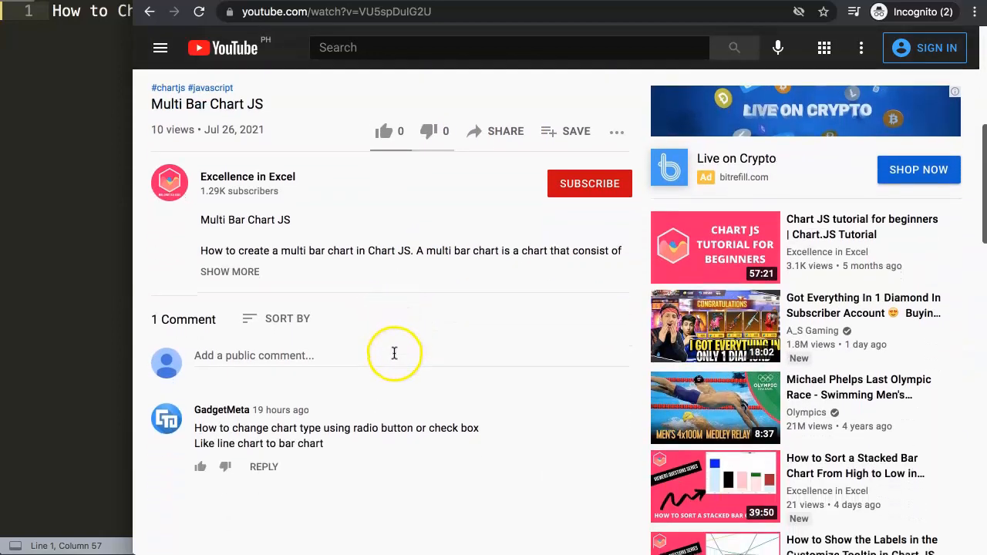
scroll(down, 3)
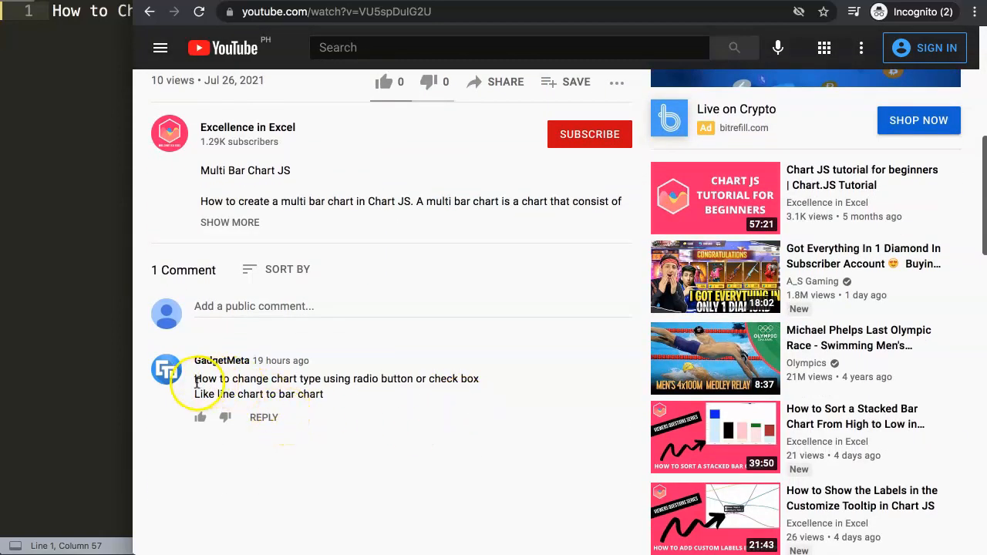
drag(194, 379, 401, 378)
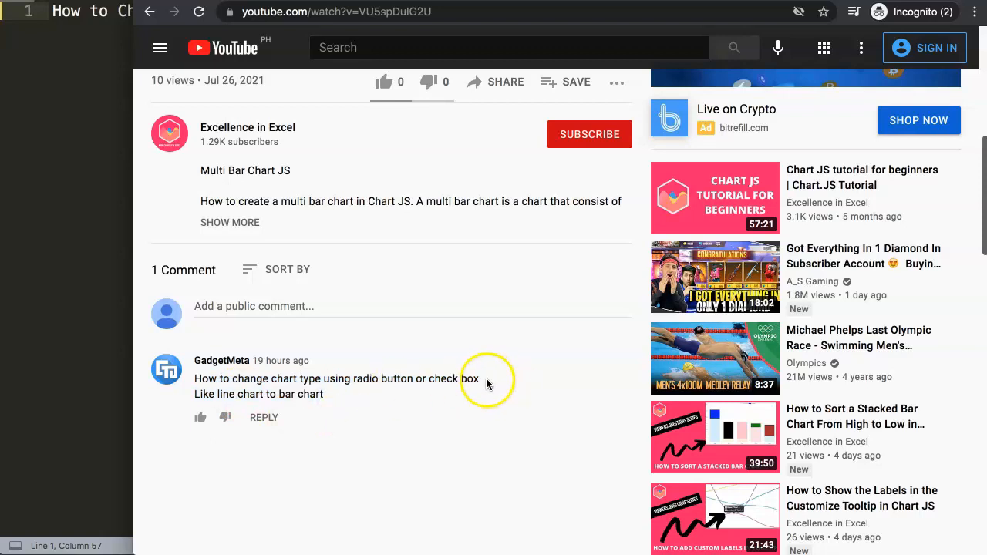
mouse_move(486, 383)
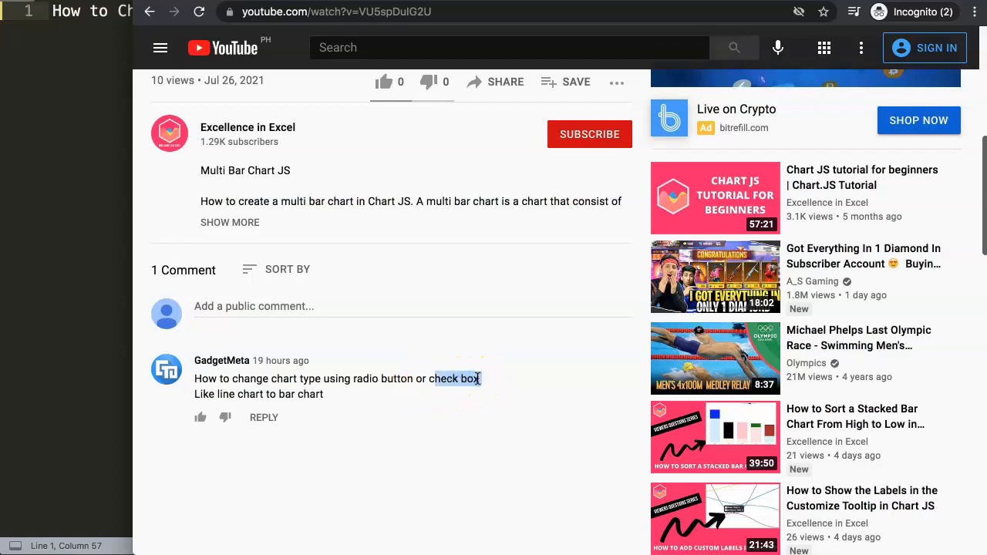
mouse_move(385, 391)
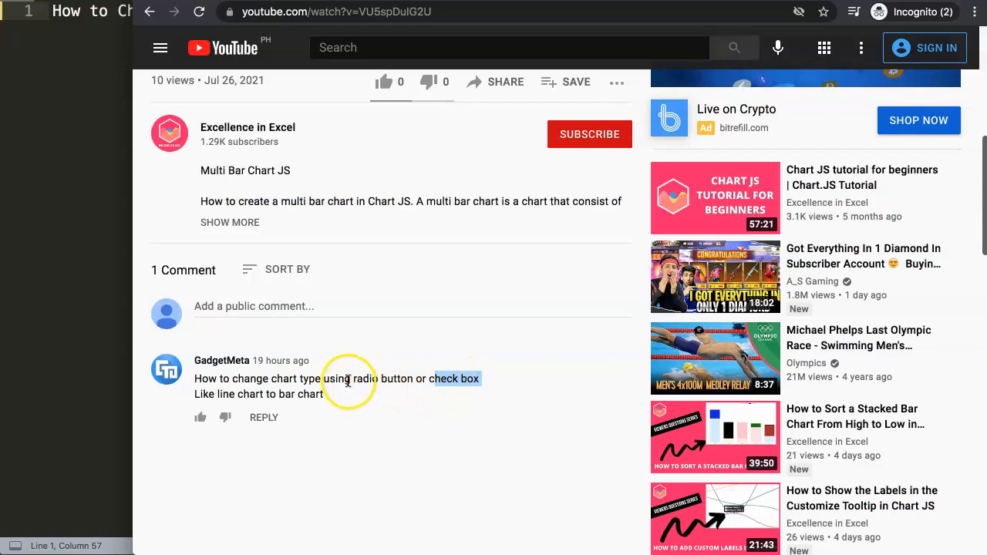
double_click(373, 379)
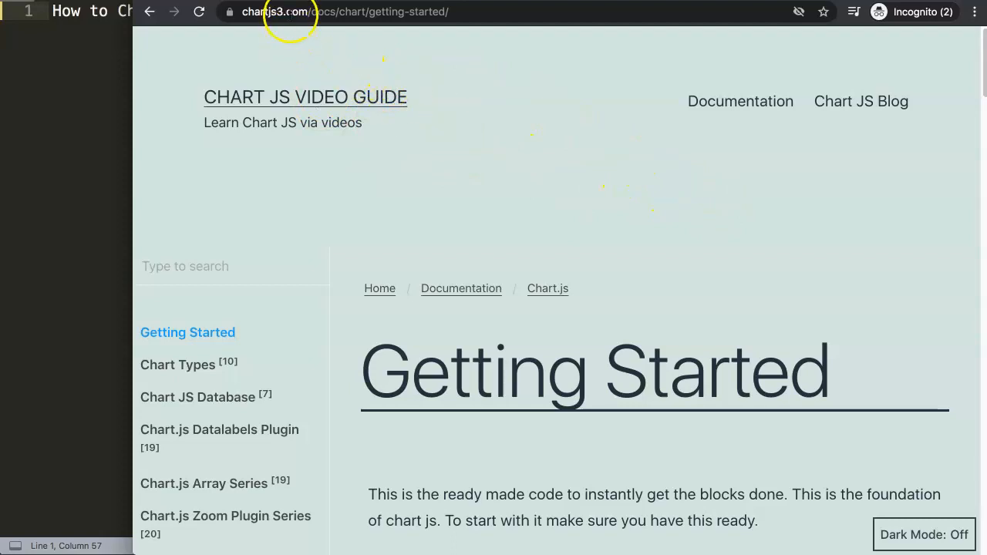
mouse_move(583, 164)
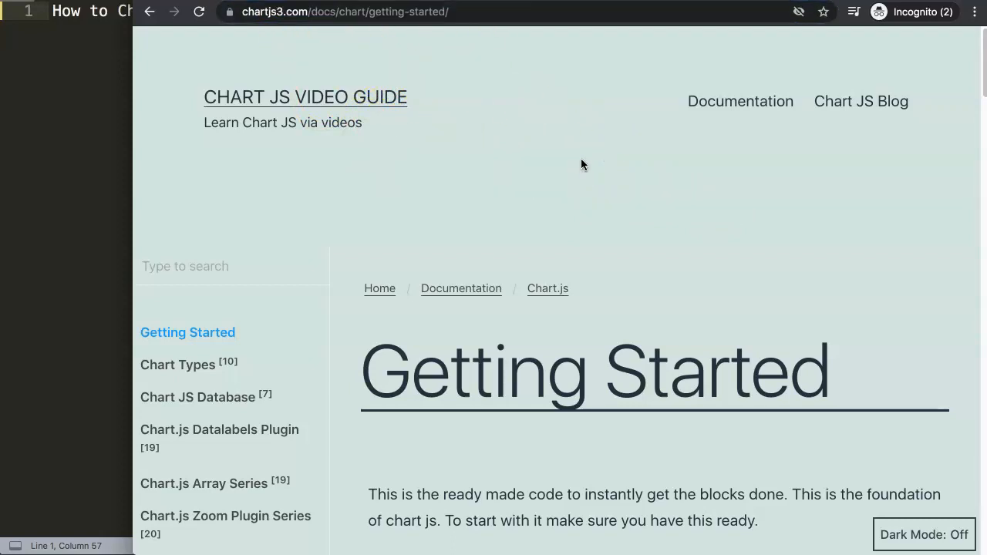
Scroll through the starter chart HTML code block on the Getting Started page
scroll(down, 3)
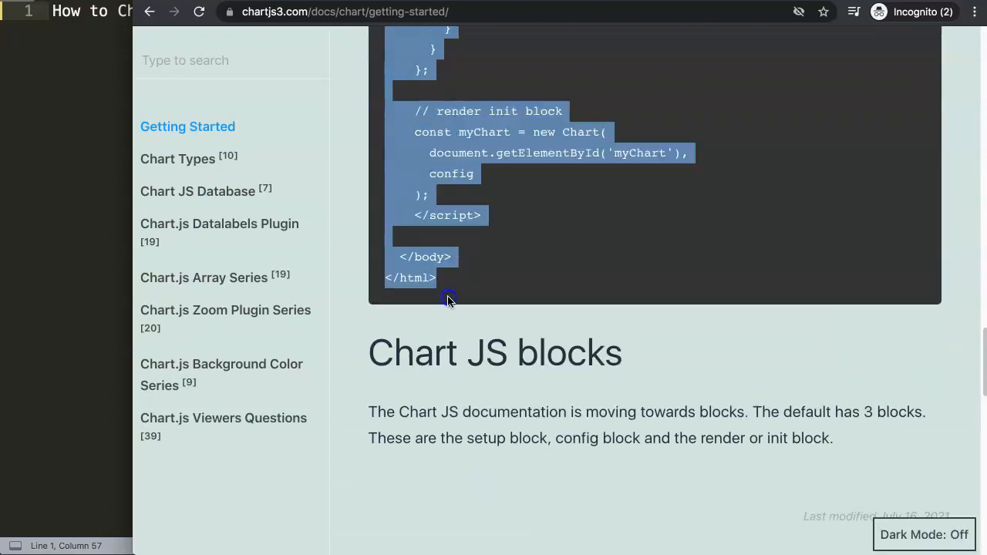
scroll(up, 3)
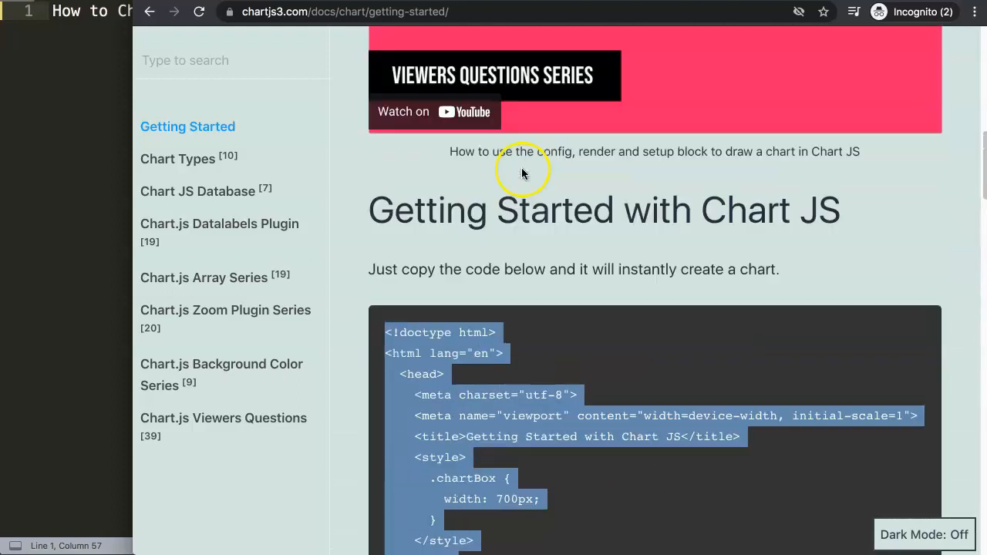
scroll(up, 3)
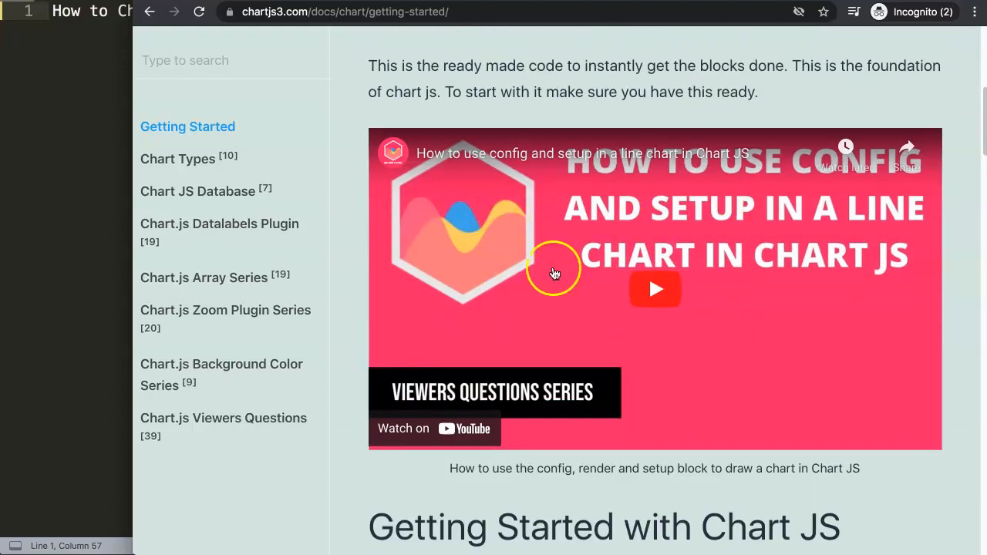
mouse_move(557, 268)
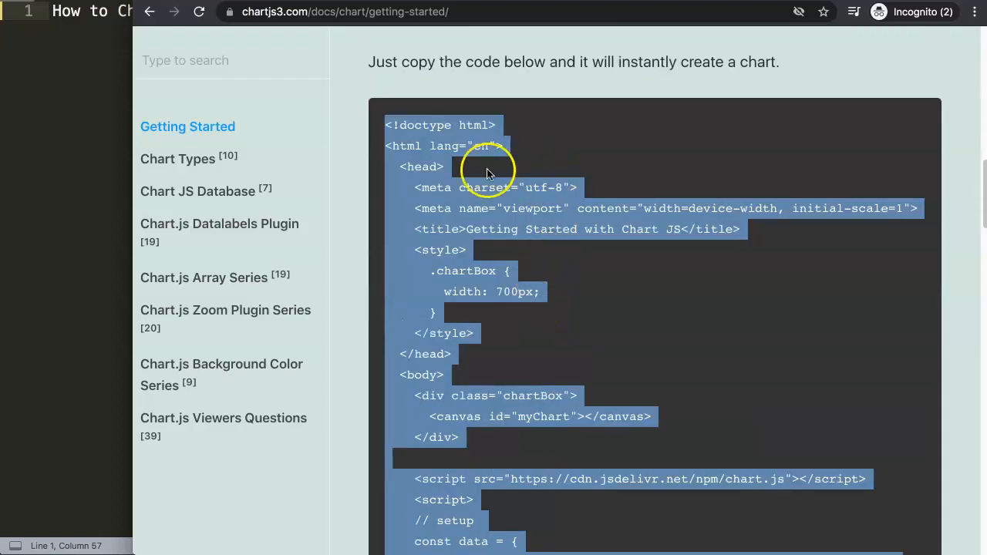
mouse_move(77, 210)
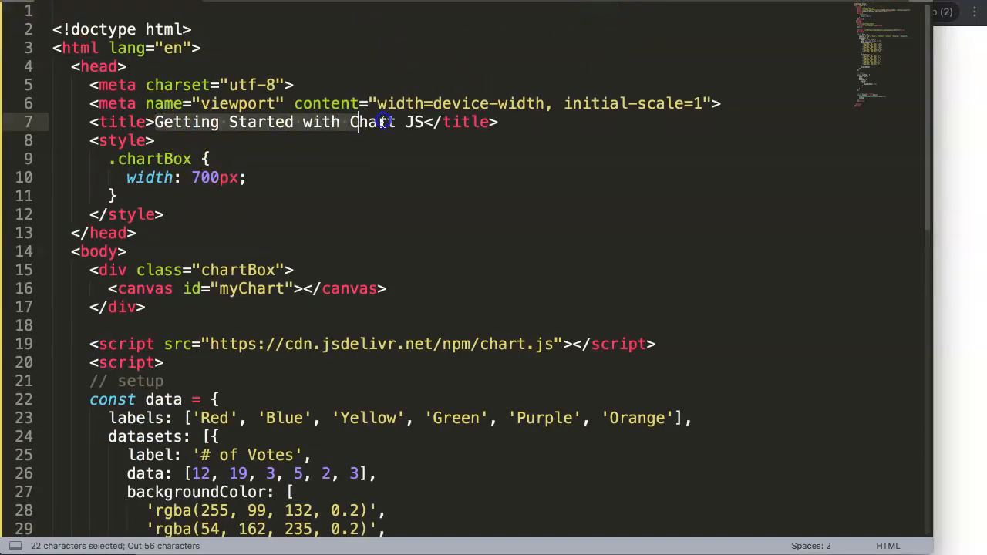
Set the page title to 'How to Change Chart Type with a Radio Button in Chart JS'
text(How to Change Chart Type with a Radio Button in Chart JS)
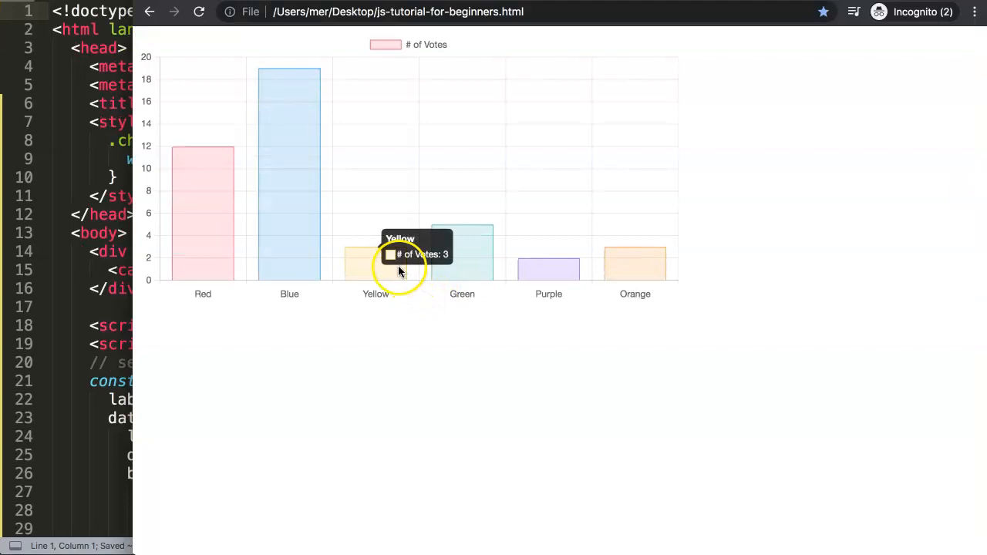
mouse_move(383, 262)
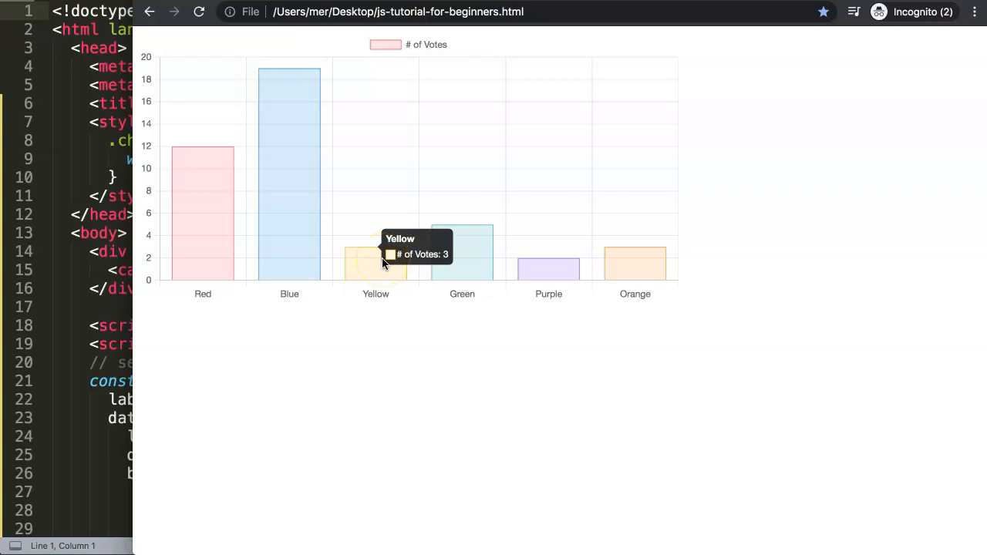
mouse_move(299, 256)
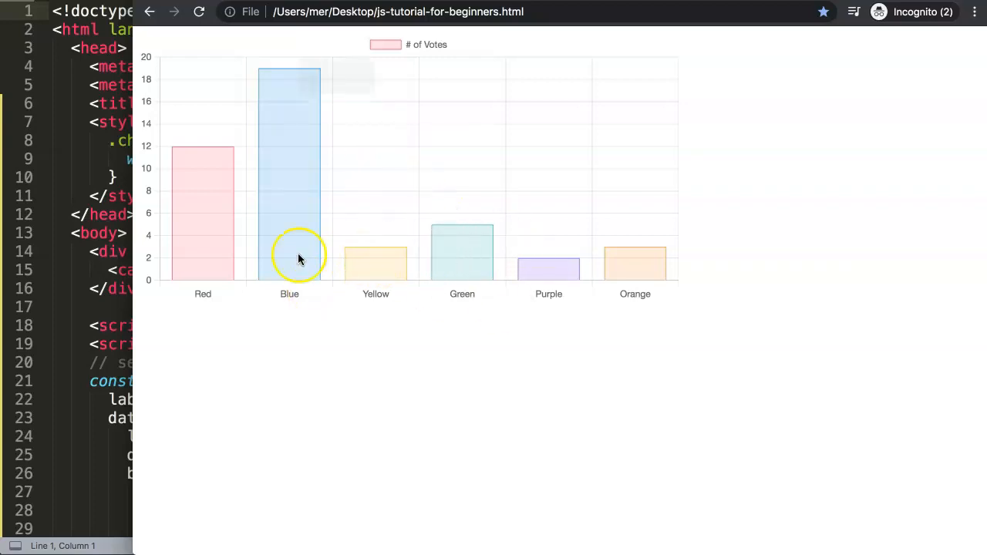
mouse_move(229, 241)
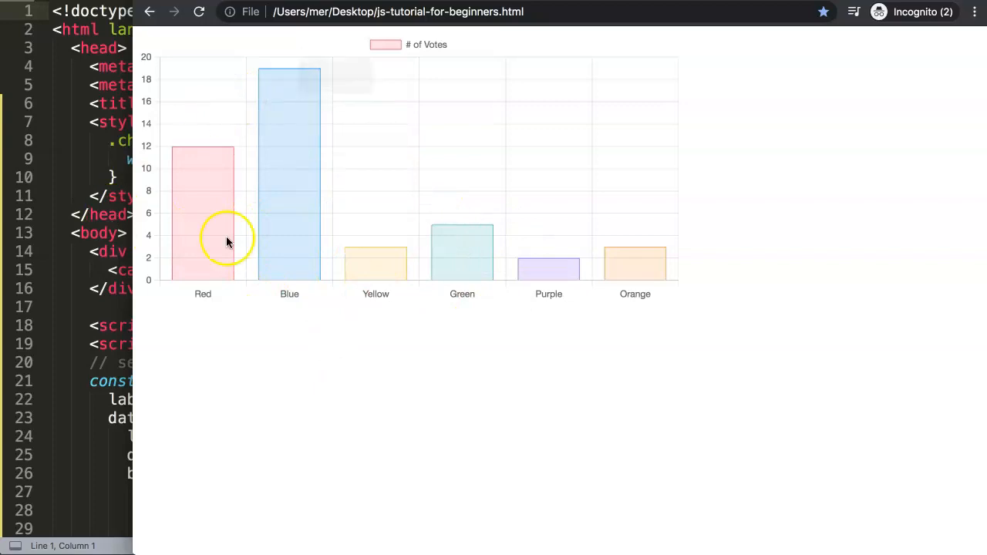
mouse_move(370, 441)
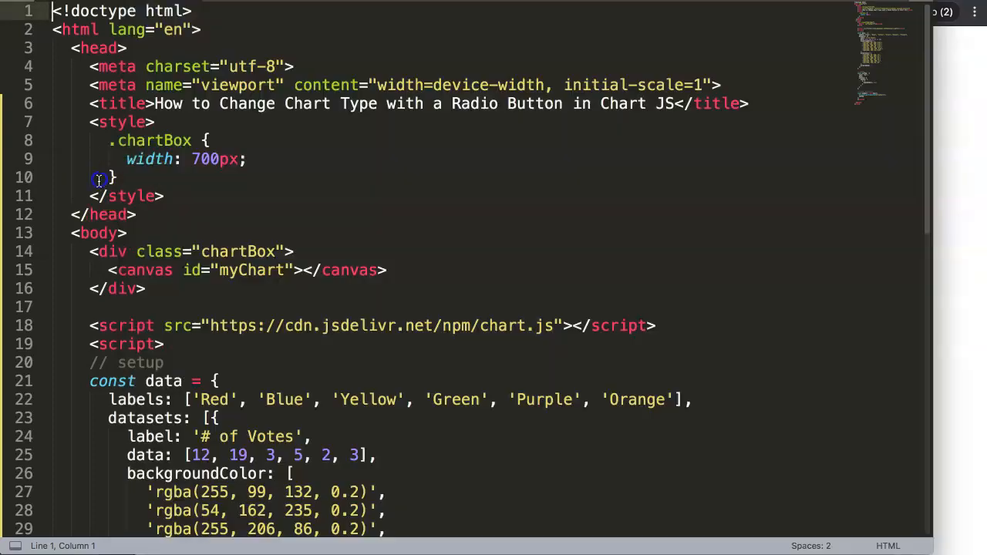
Open the Developers API page in the Chart.js documentation
click(139, 195)
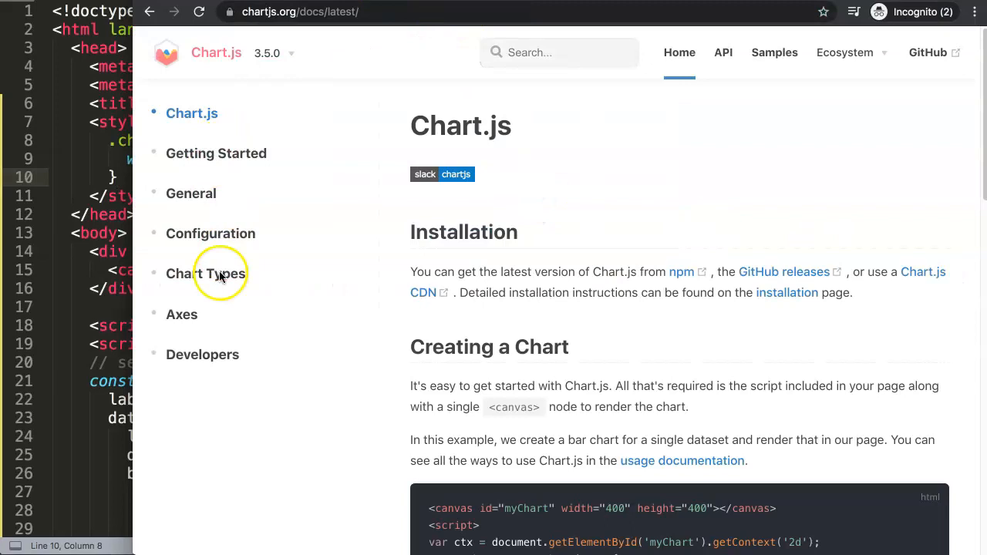
click(202, 354)
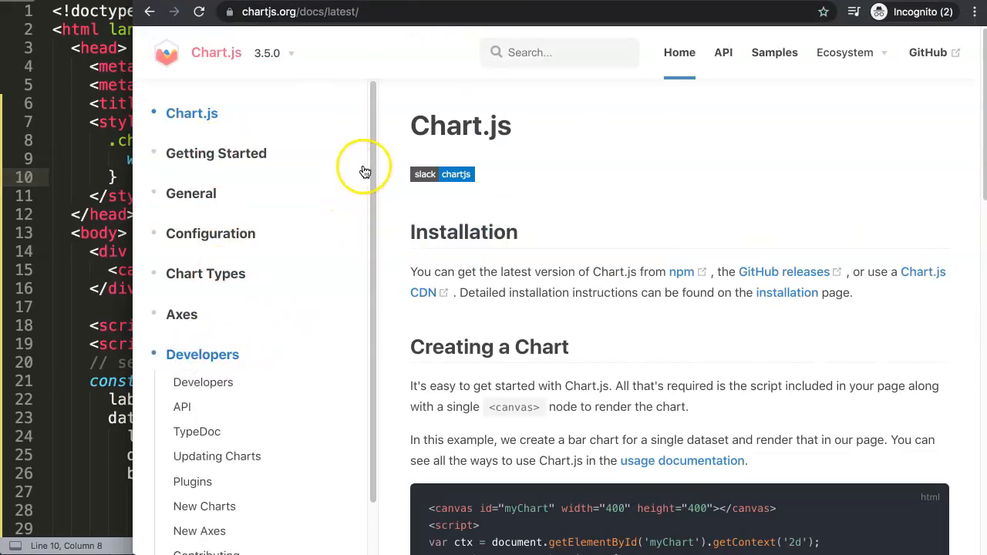
click(182, 351)
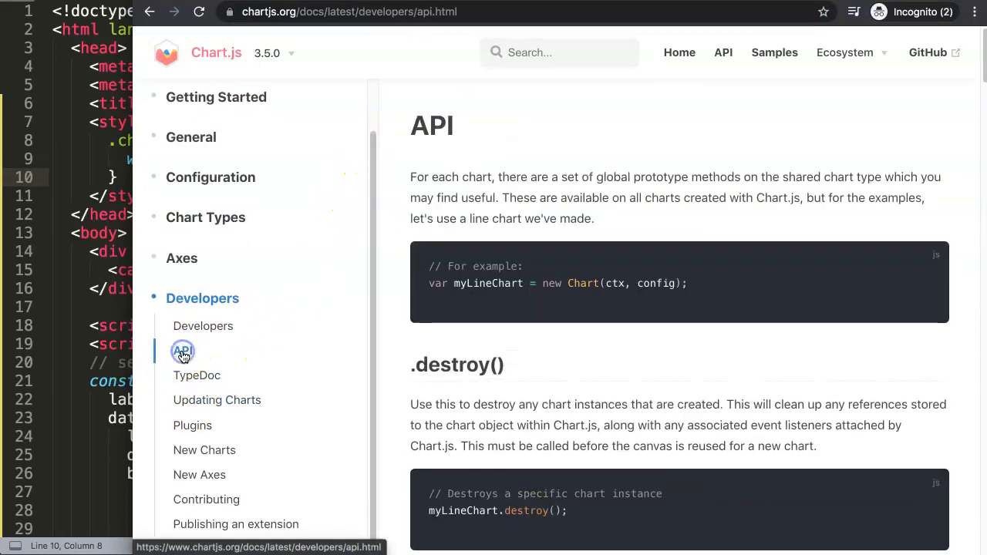
Review the destroy() and update() sections, then return to the HTML file
scroll(down, 3)
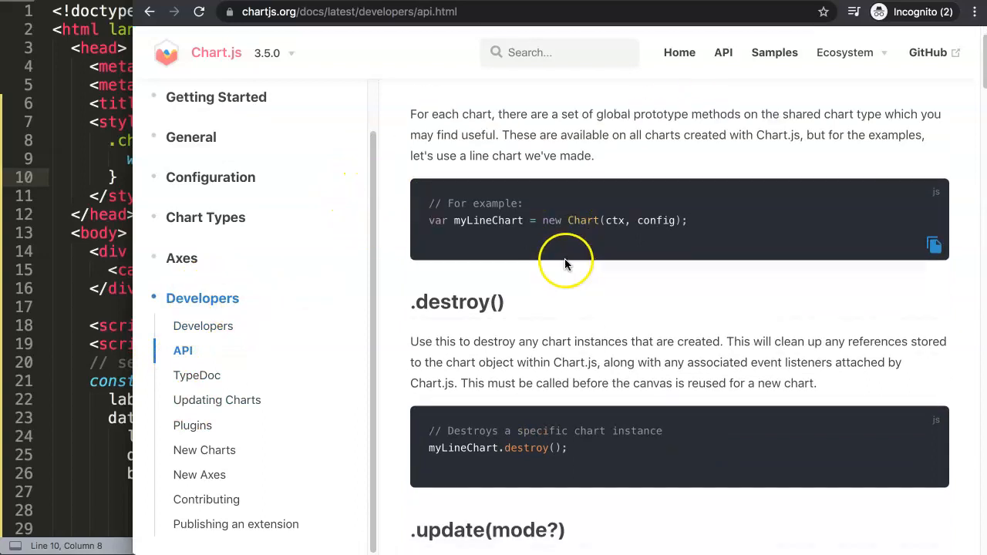
scroll(down, 3)
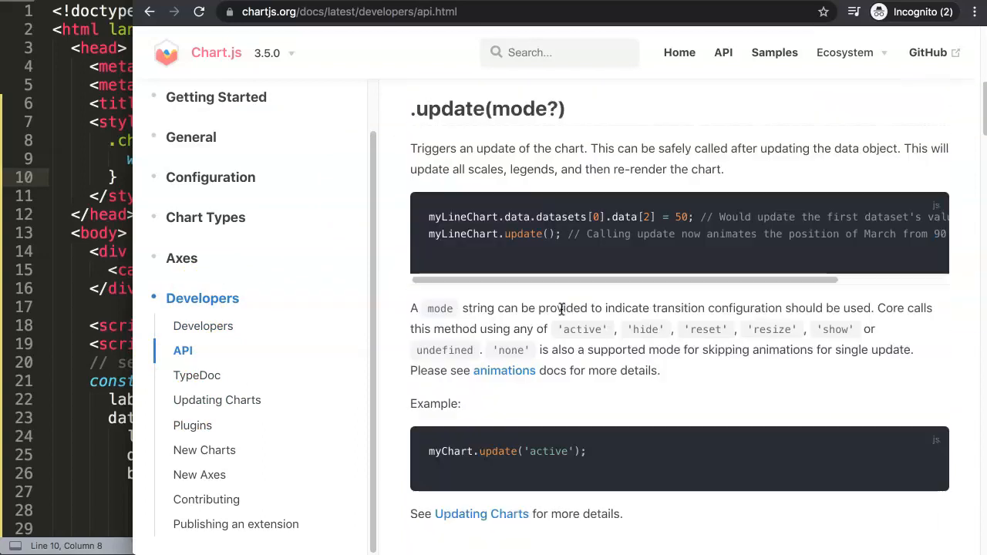
scroll(up, 3)
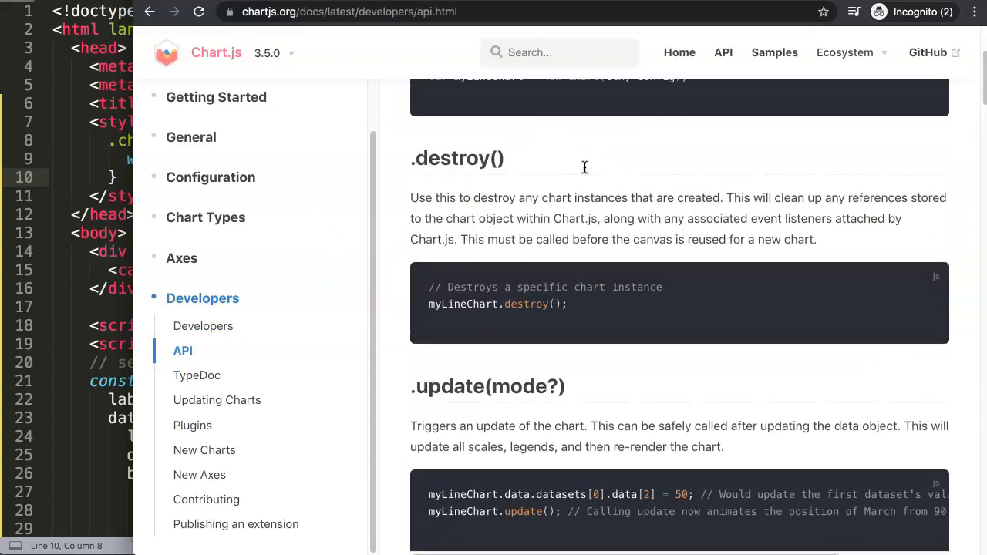
scroll(down, 3)
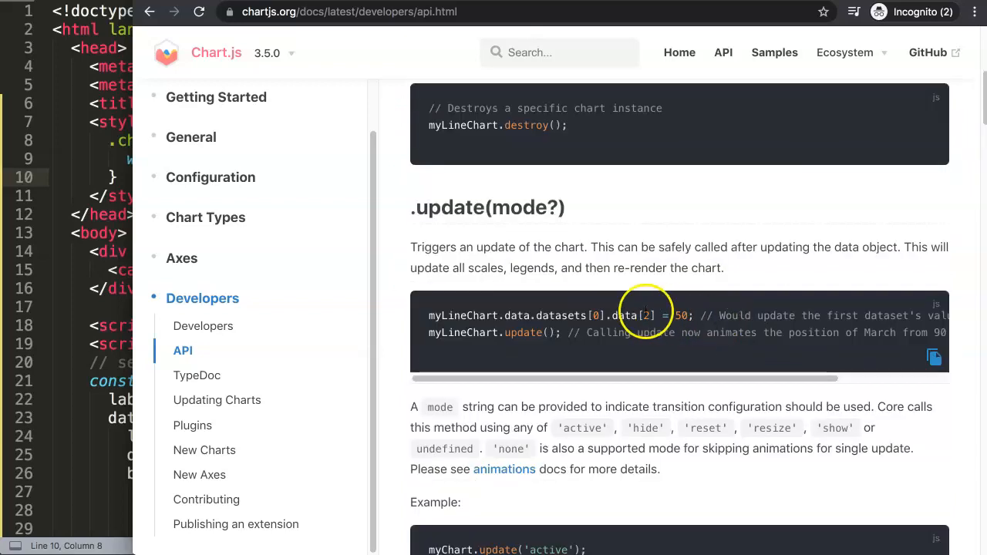
mouse_move(573, 277)
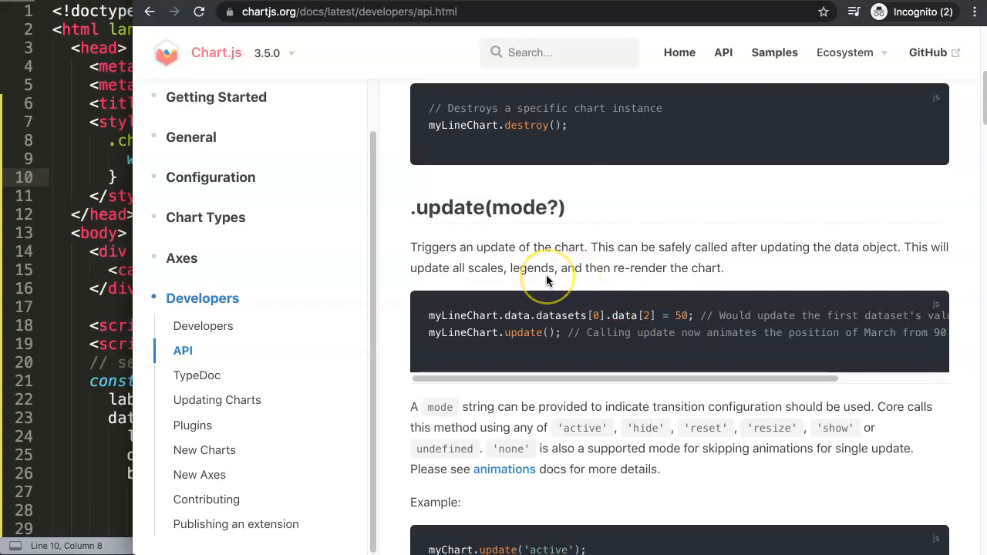
click(151, 228)
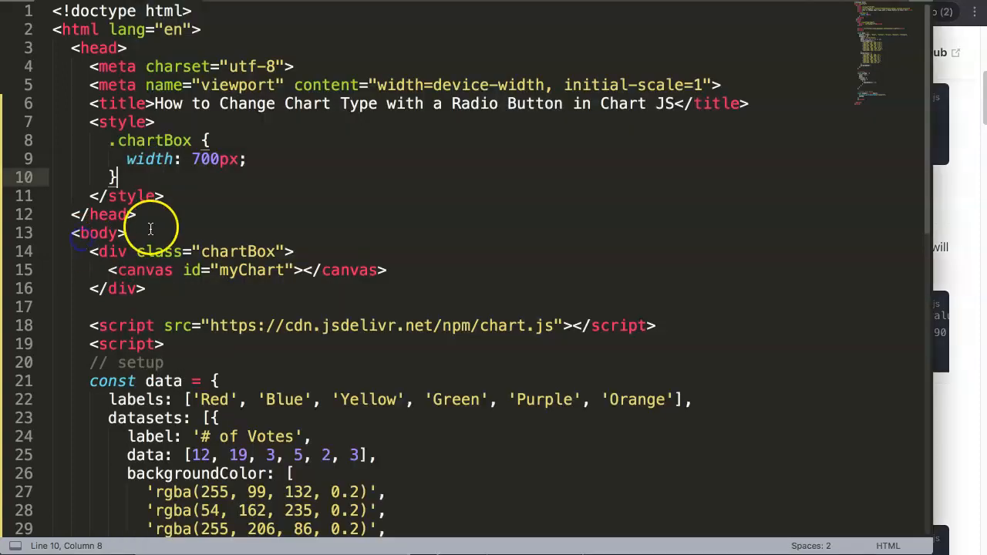
Type <input type="radio" value="bar" name="chart"> on a new line below the chartBox div
scroll(down, 3)
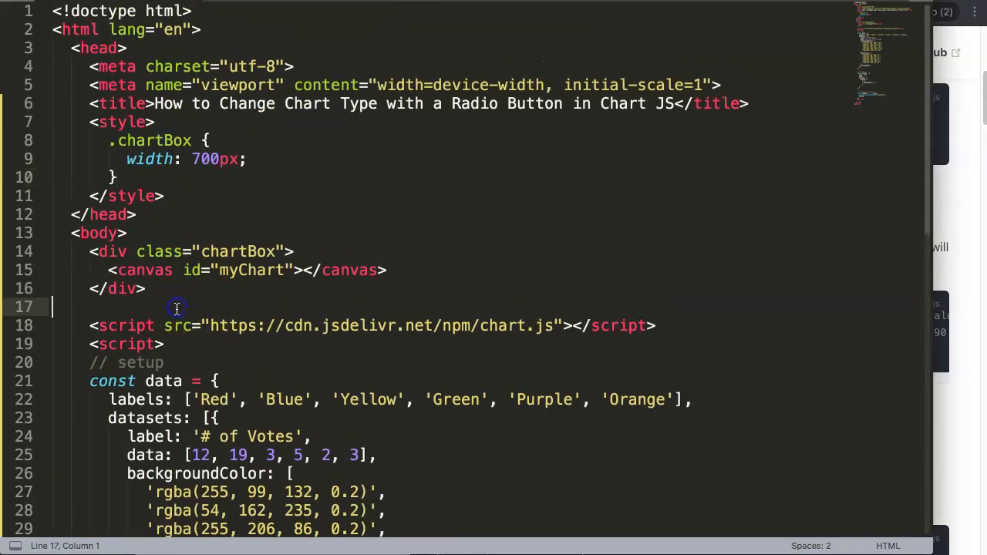
key(Enter)
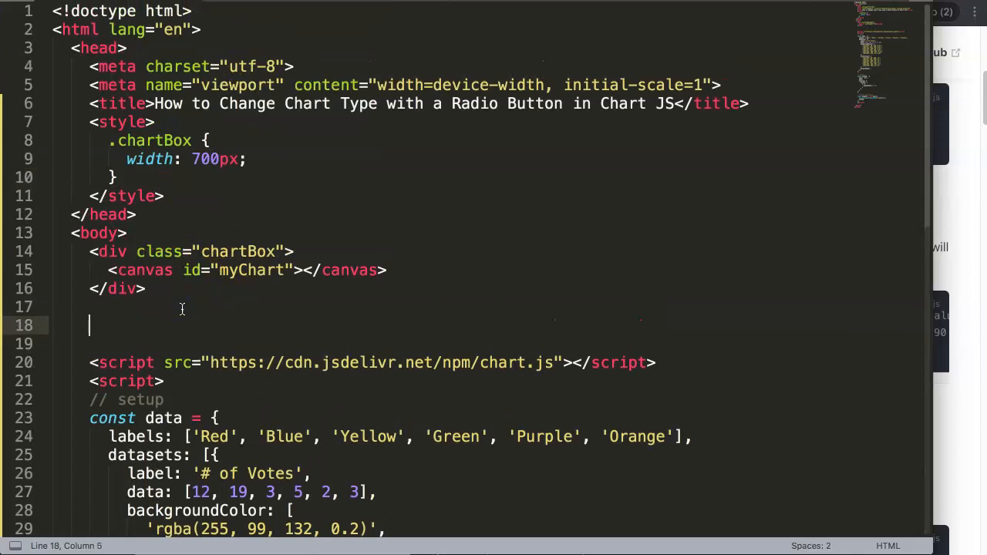
text(<input >)
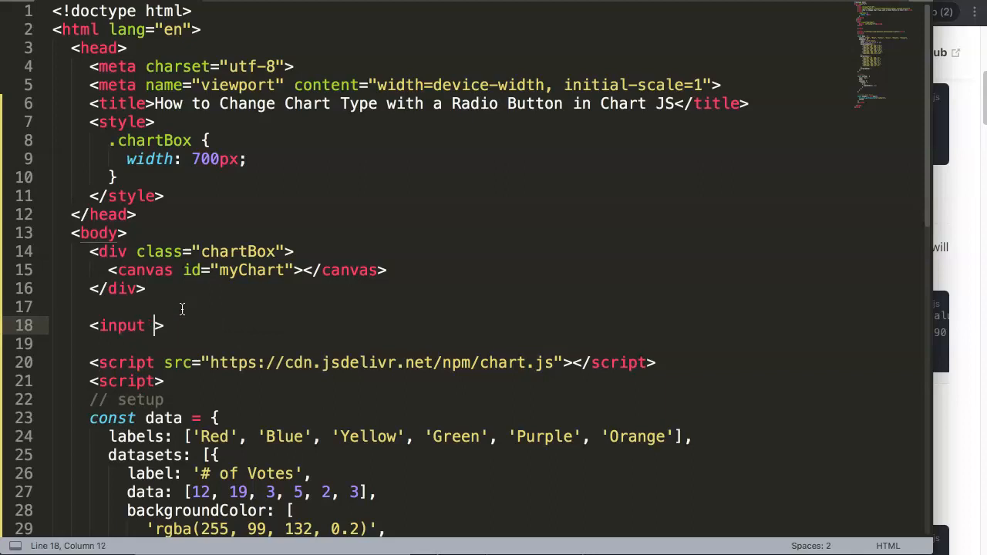
text(type="")
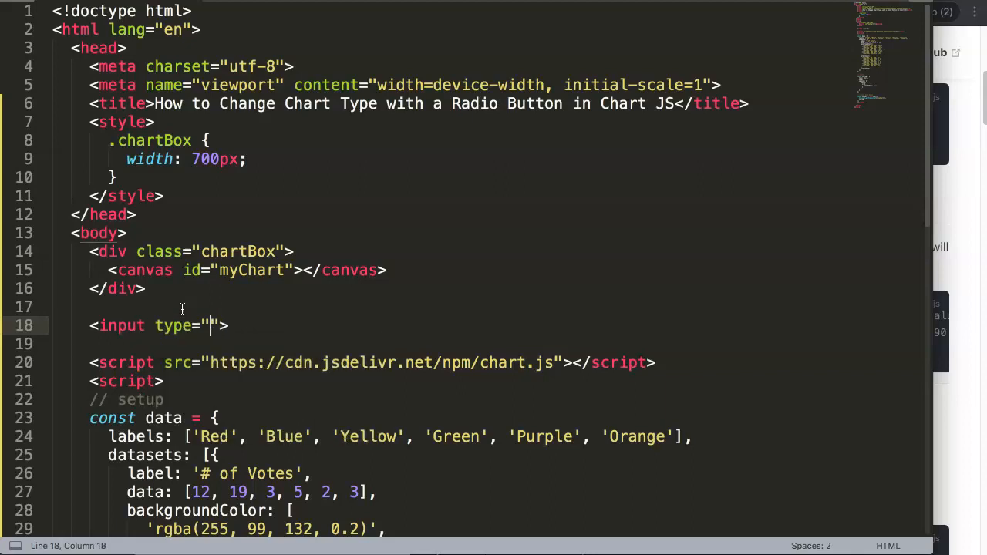
text(b)
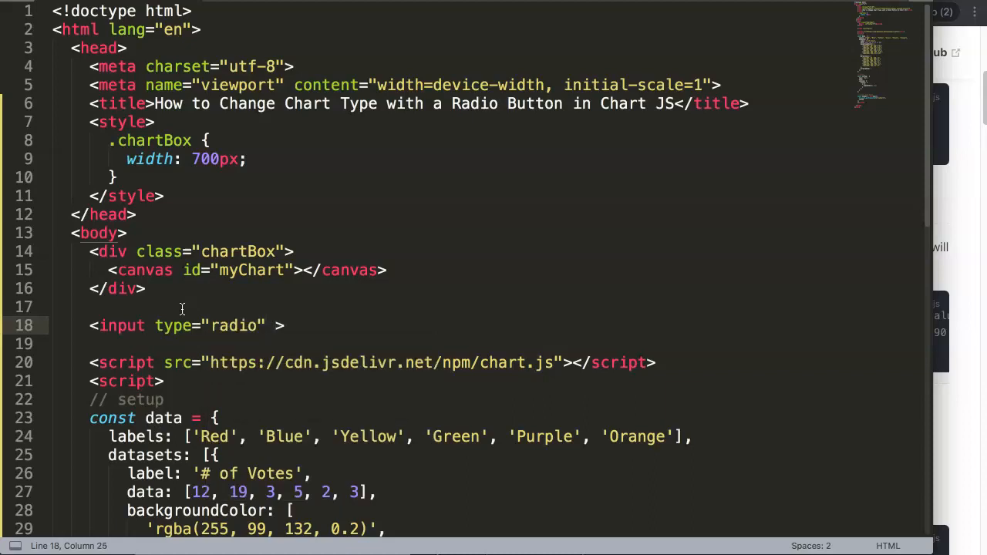
text(value="")
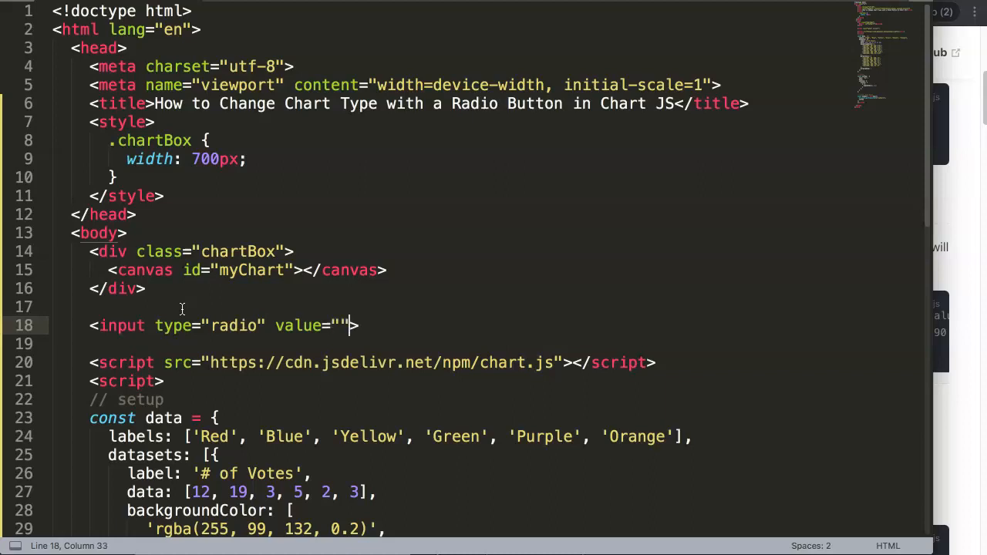
text(bar)
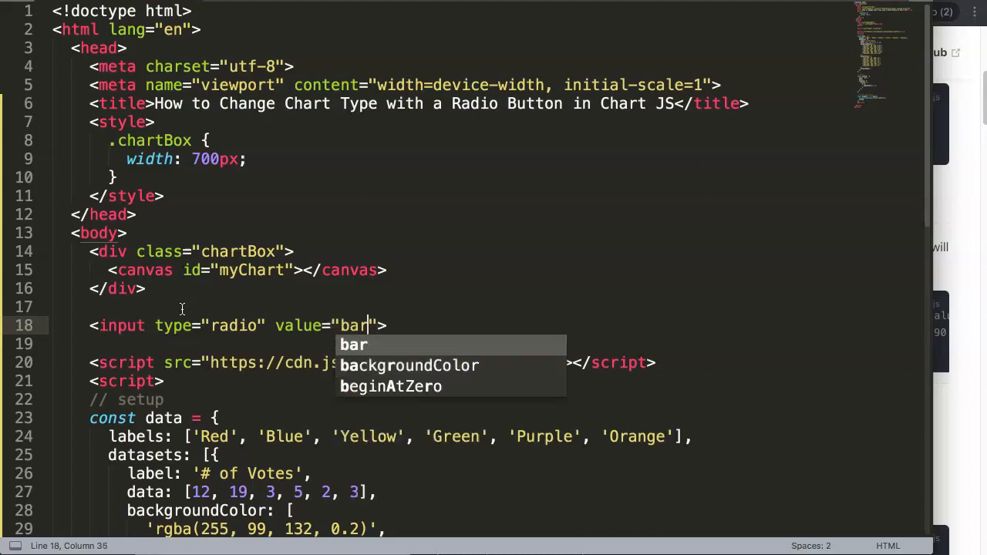
text(name="chart)
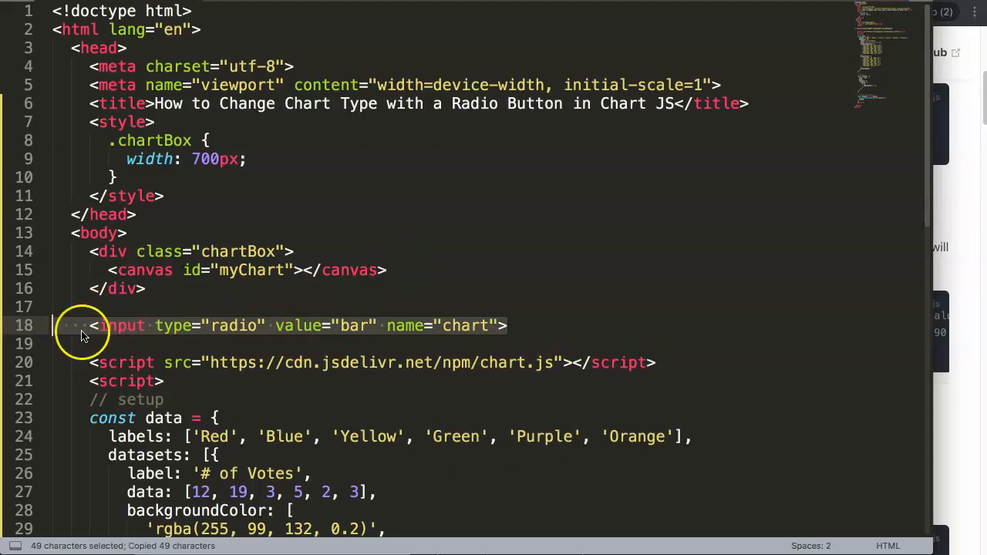
Paste two more radio inputs, set a 'line' value, and add onclick chartType() calls
key(cmd+v)
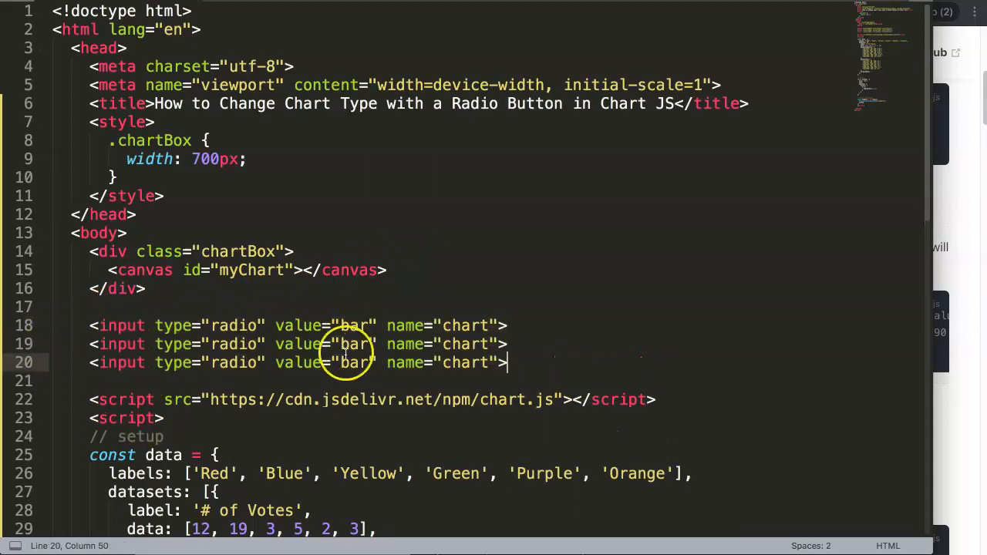
text(line)
text(pie)
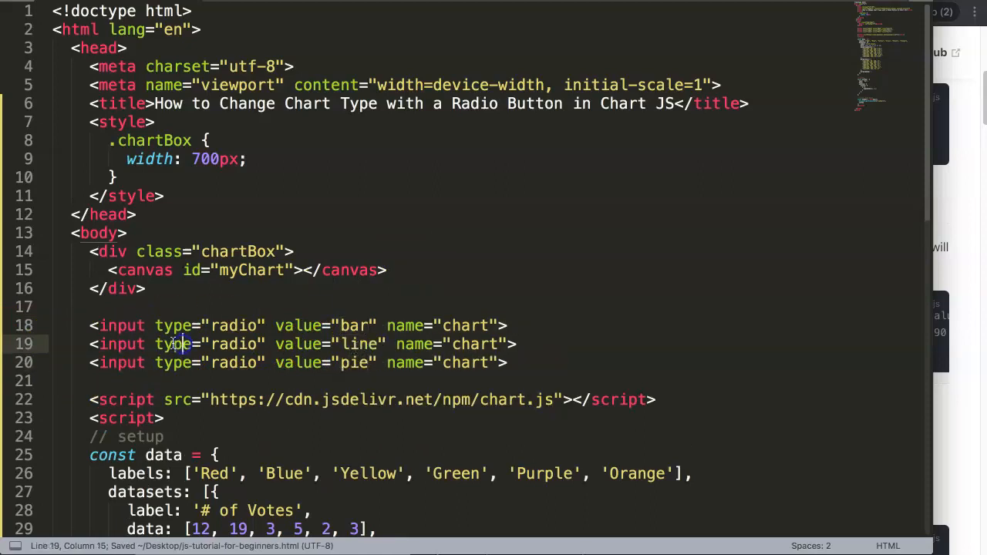
text(onclick=")
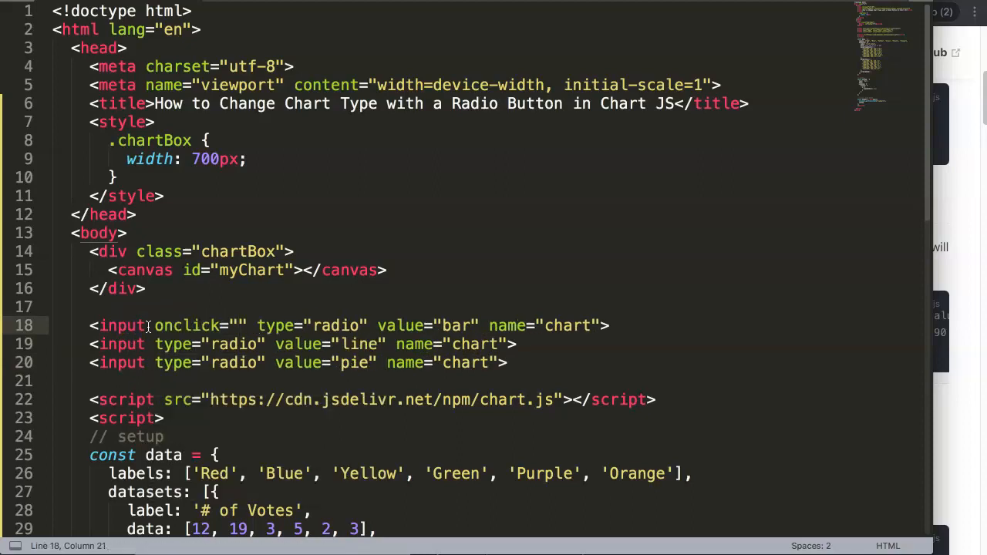
text(chart)
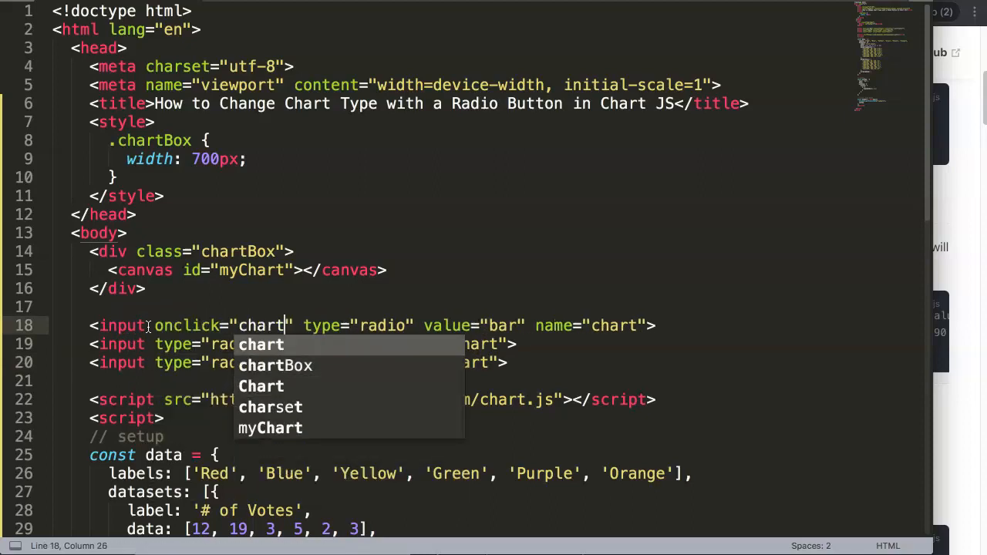
text(Type())
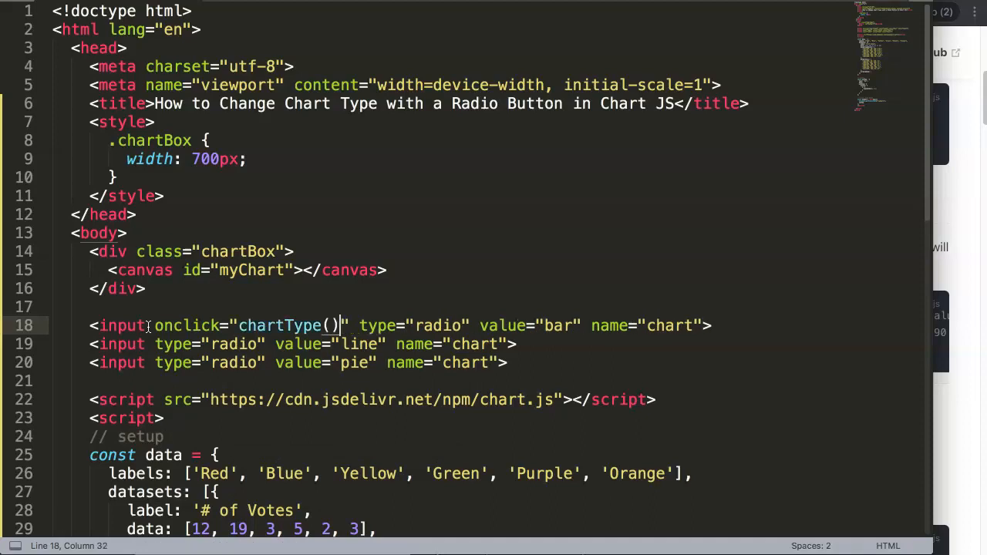
Fill the chartType arguments with 'bar', 'line' and 'pie' respectively
text('')
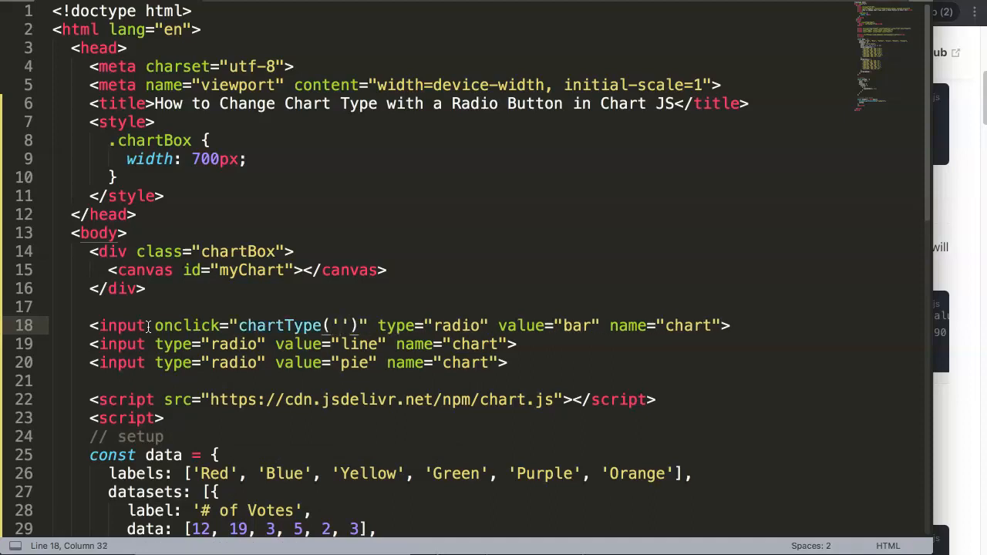
text(bar)
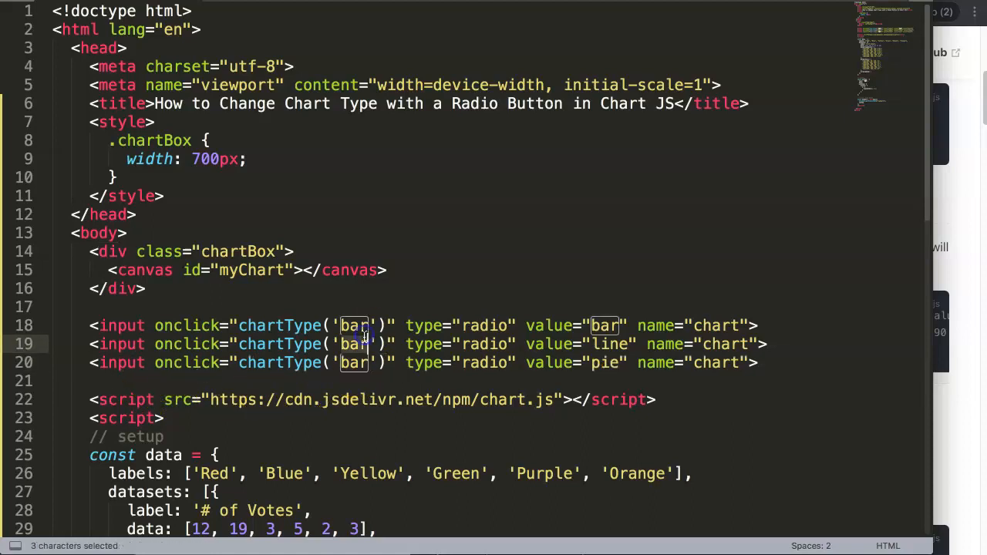
text(line)
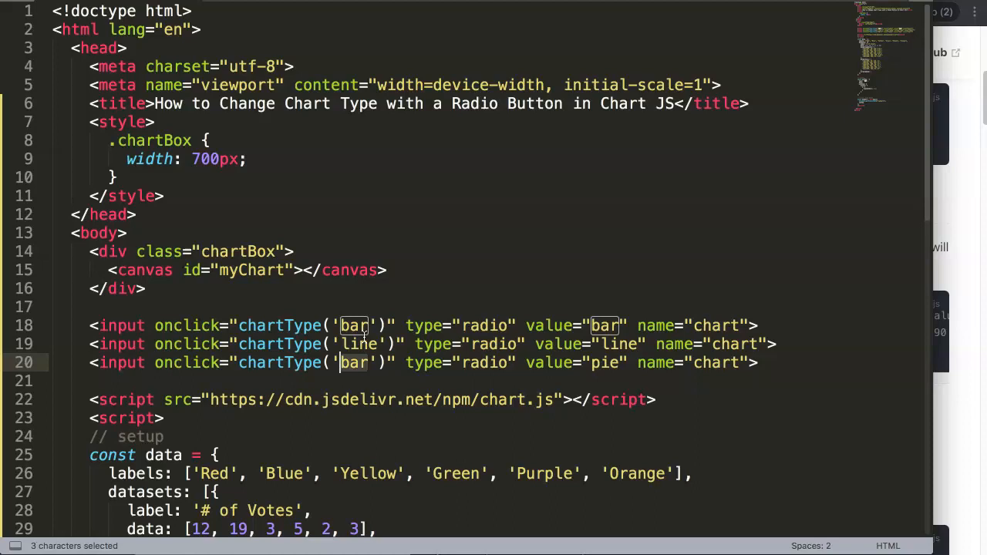
text(pie)
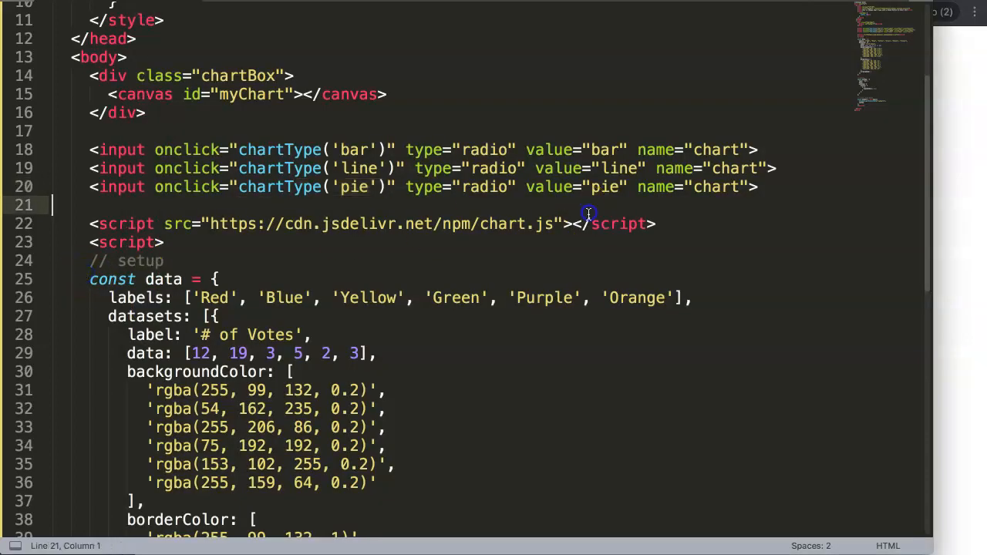
Add Bar and Line labels after the inputs, test Line in the browser, copy chartType
text(Bar)
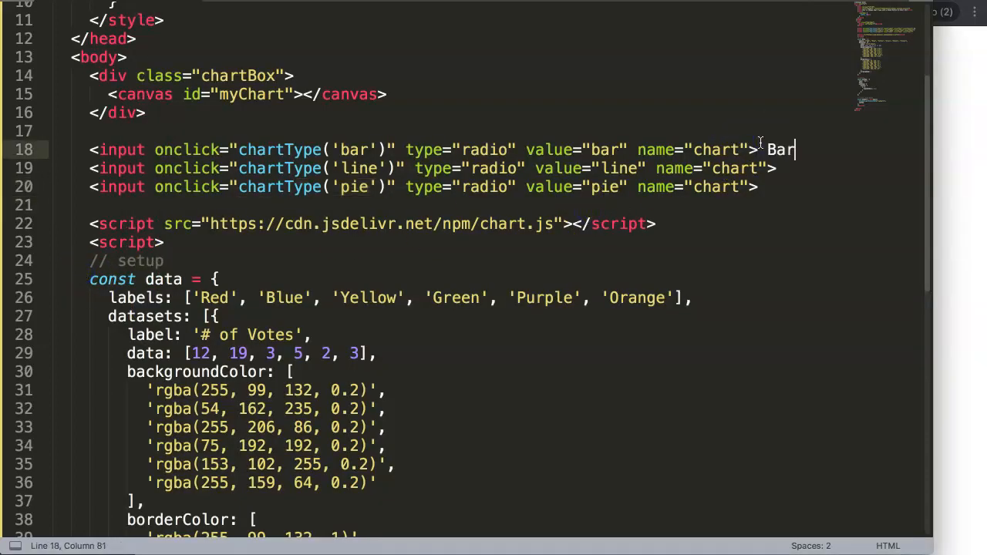
text(Line)
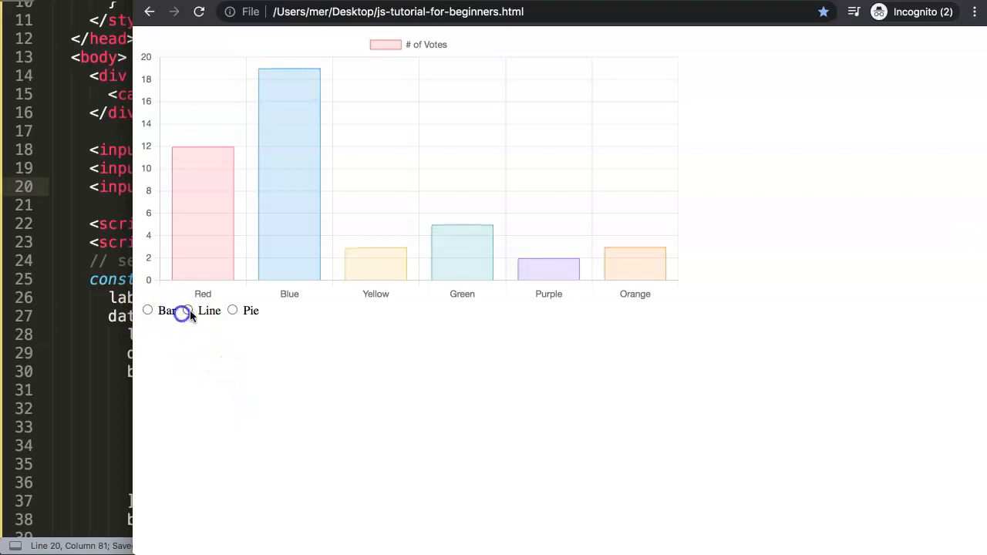
click(232, 310)
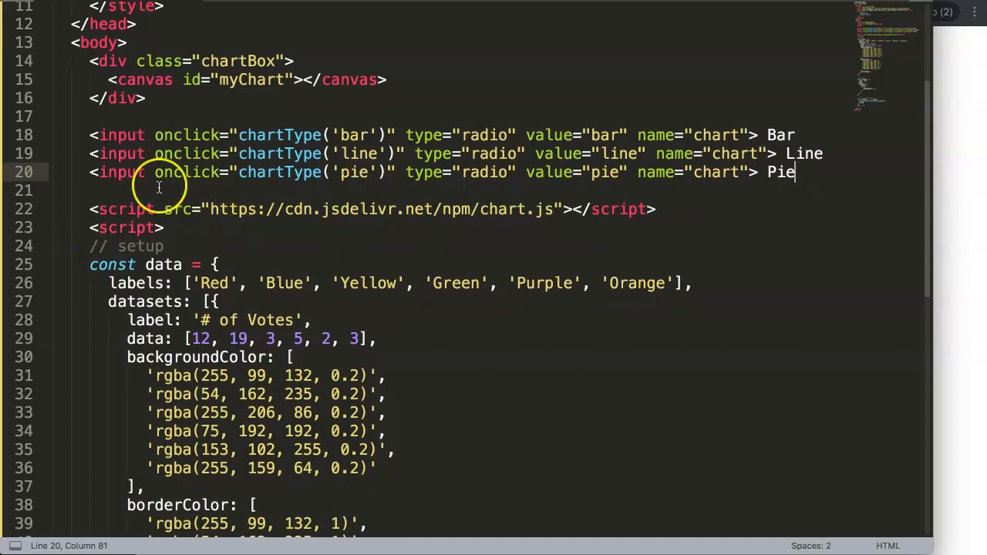
double_click(278, 135)
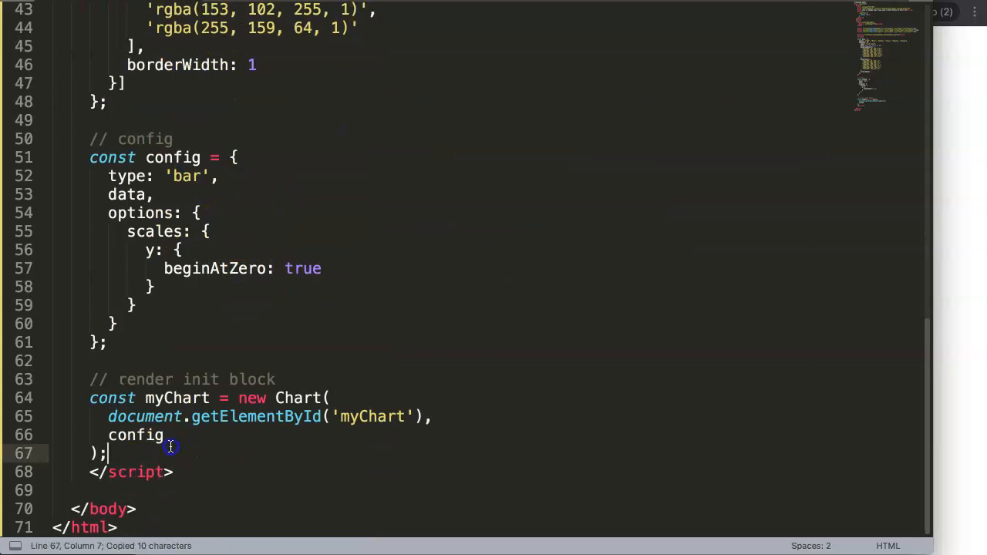
Declare function chartType(type) and assign myChart.config.type = type inside it
text(function chartType(type) {)
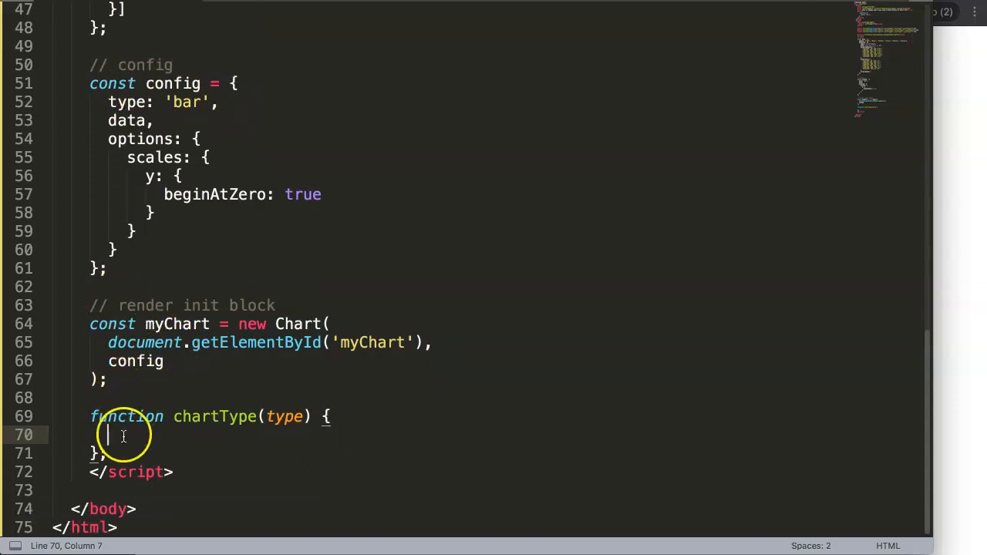
drag(235, 83, 154, 176)
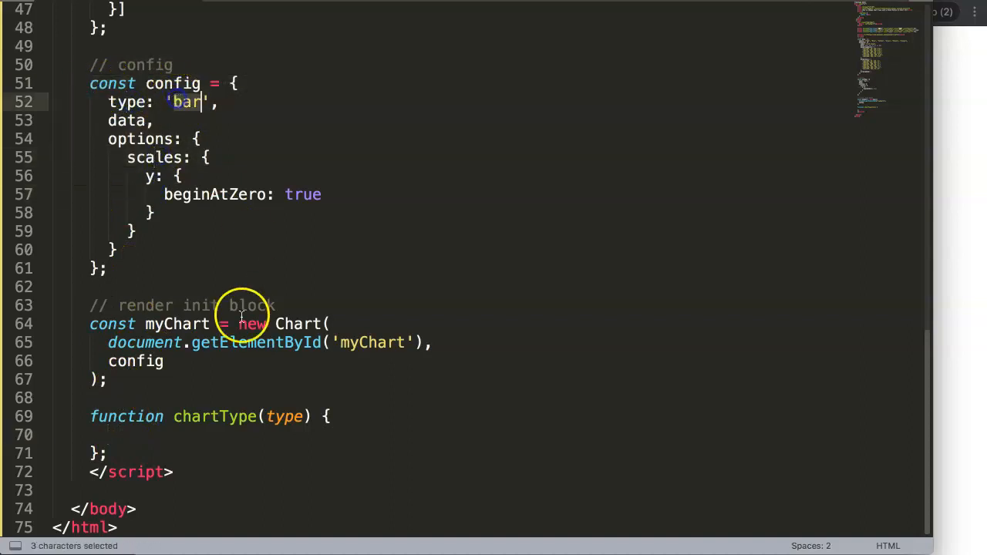
click(126, 436)
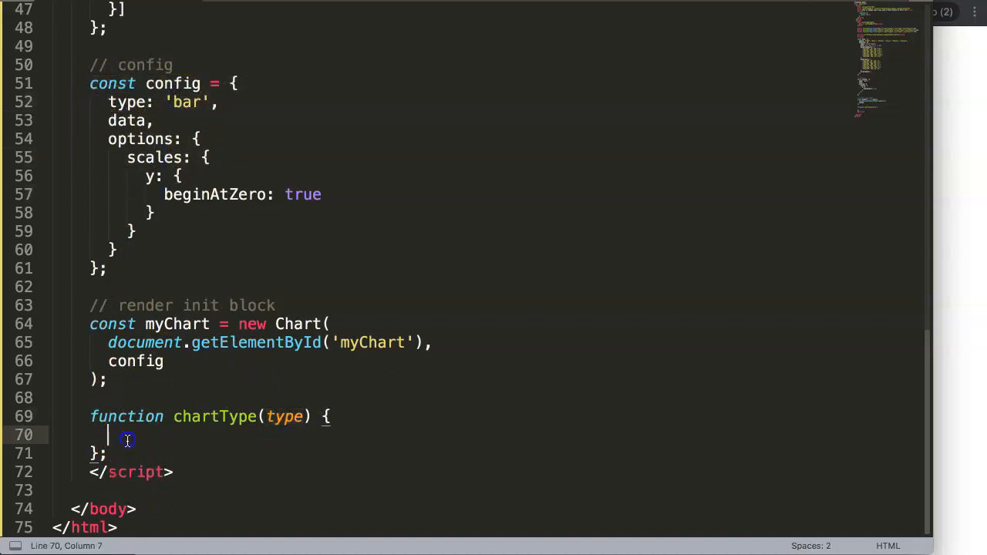
mouse_move(127, 441)
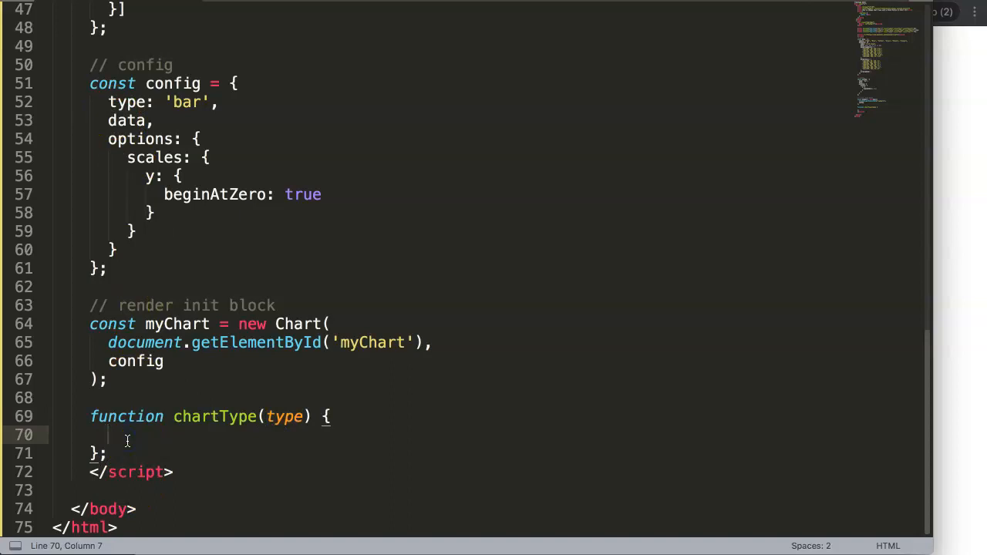
text(myChart.)
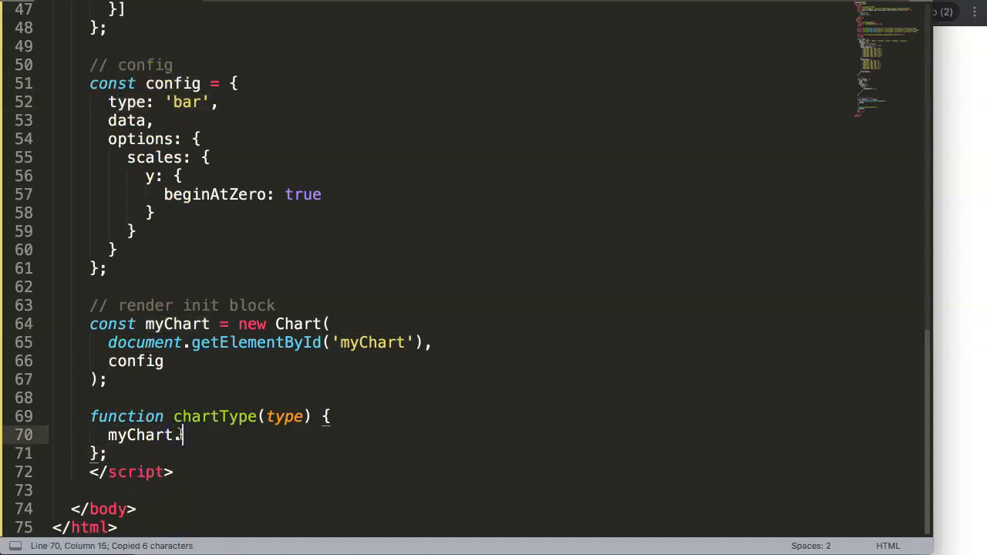
text(config.type =)
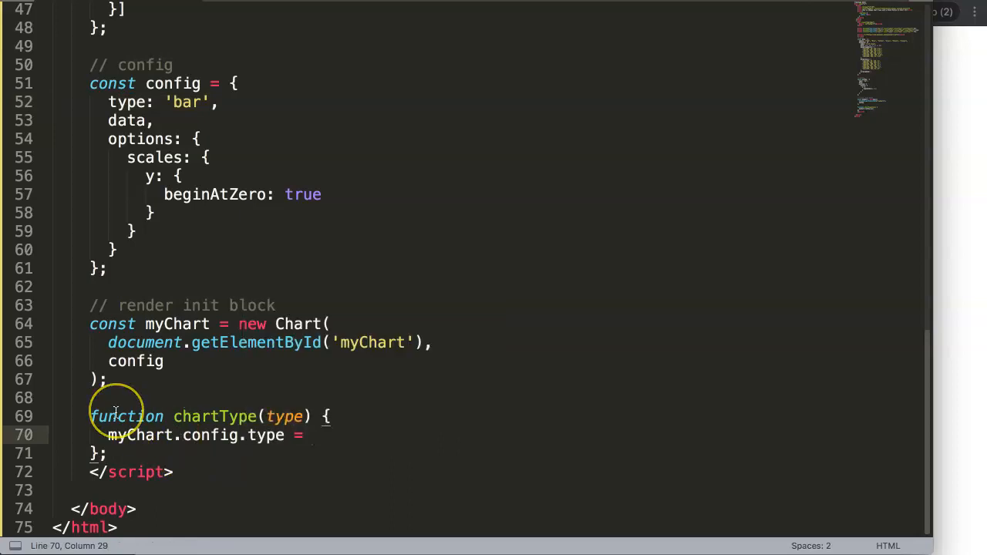
text(type)
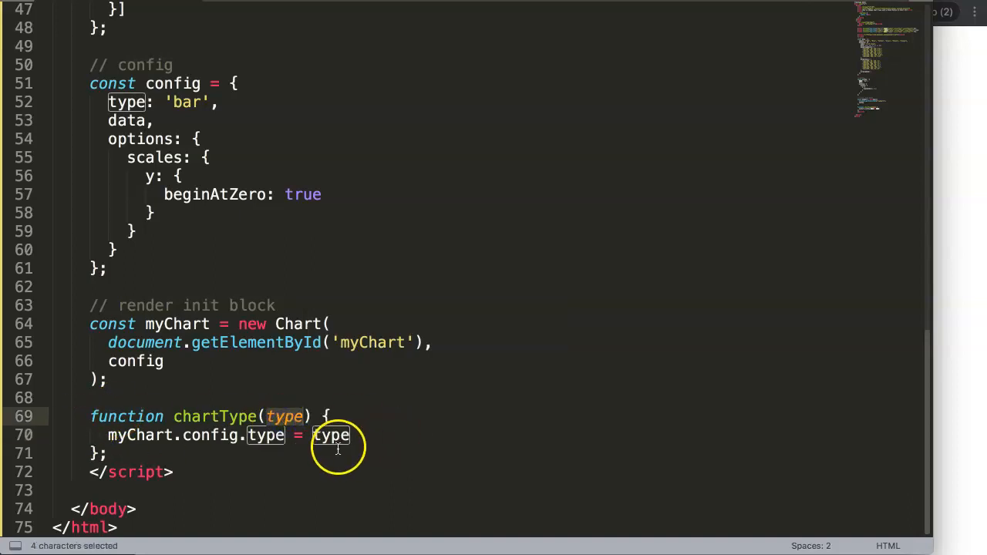
End the assignment with a semicolon and add myChart.update(); on a new line
click(352, 435)
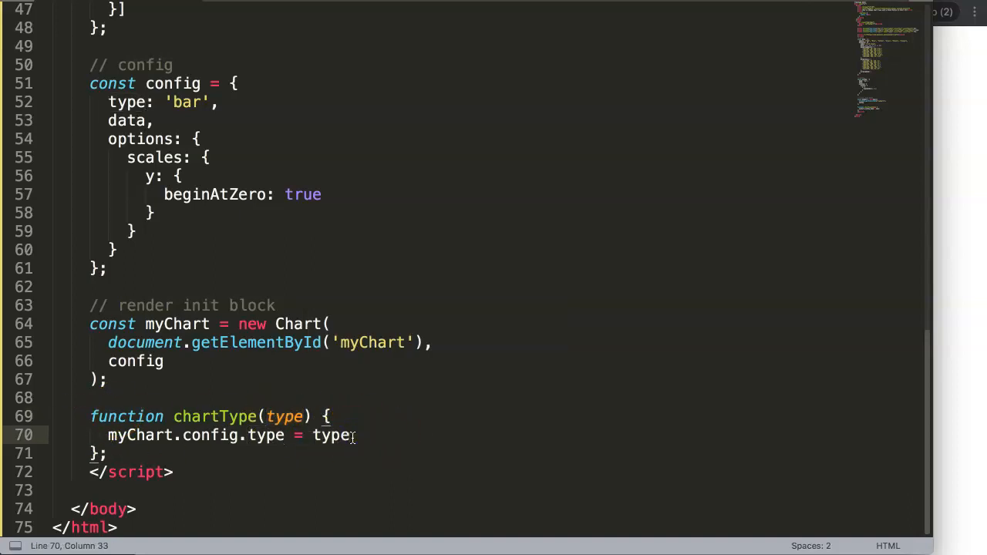
key(Enter)
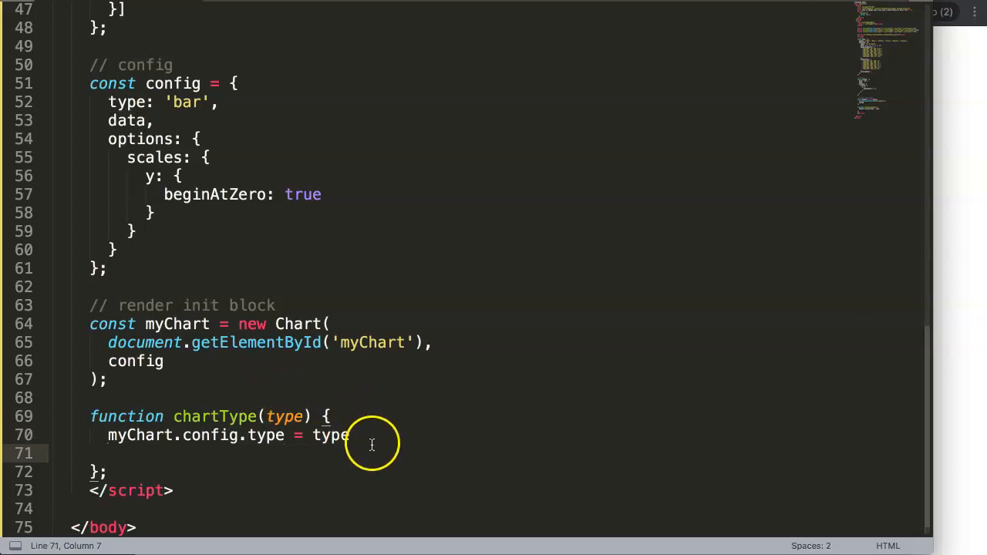
text(;)
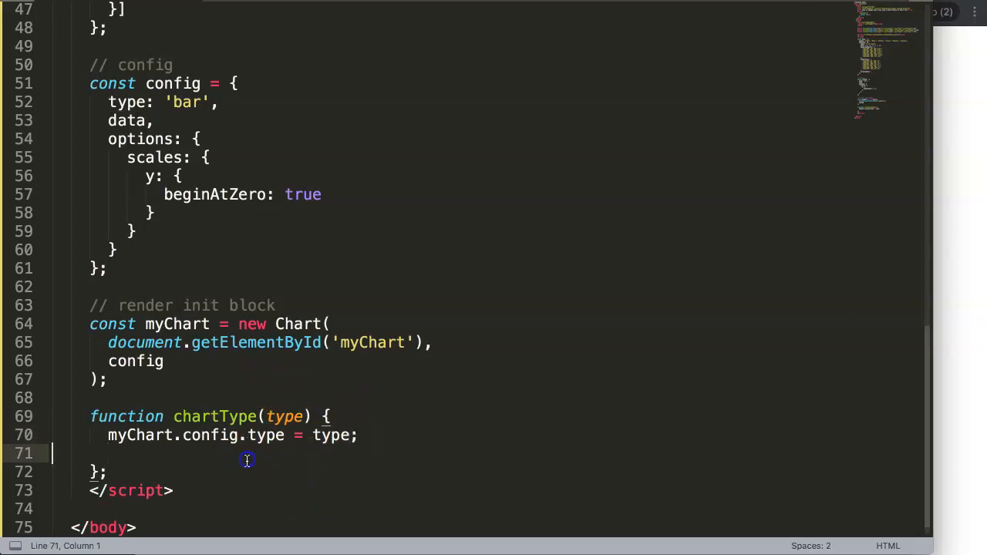
text(m)
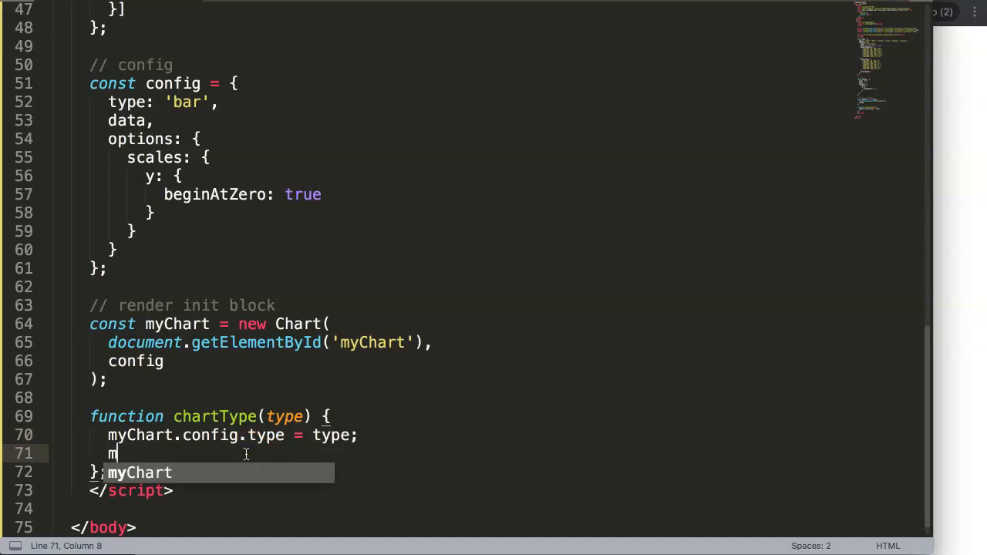
text(myChart.upd)
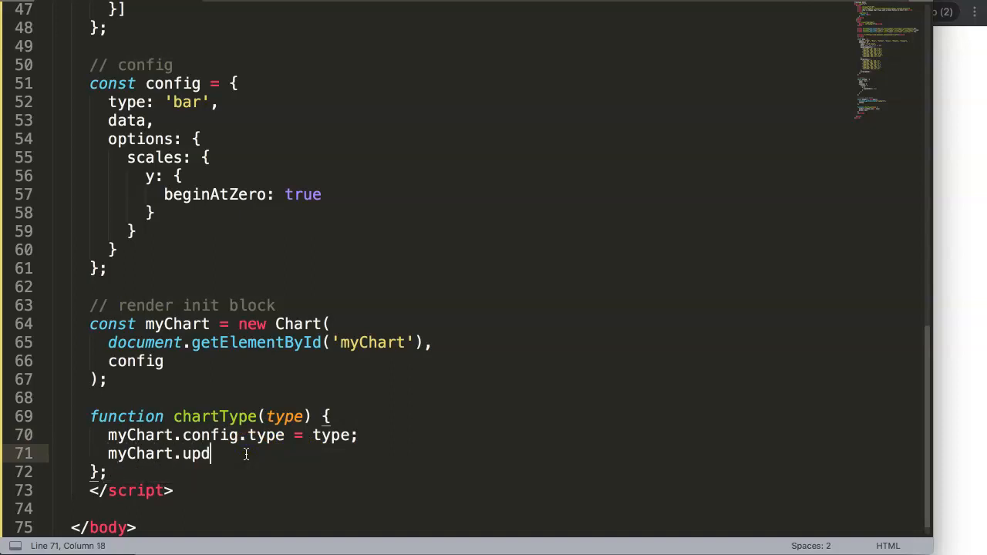
text(ate();)
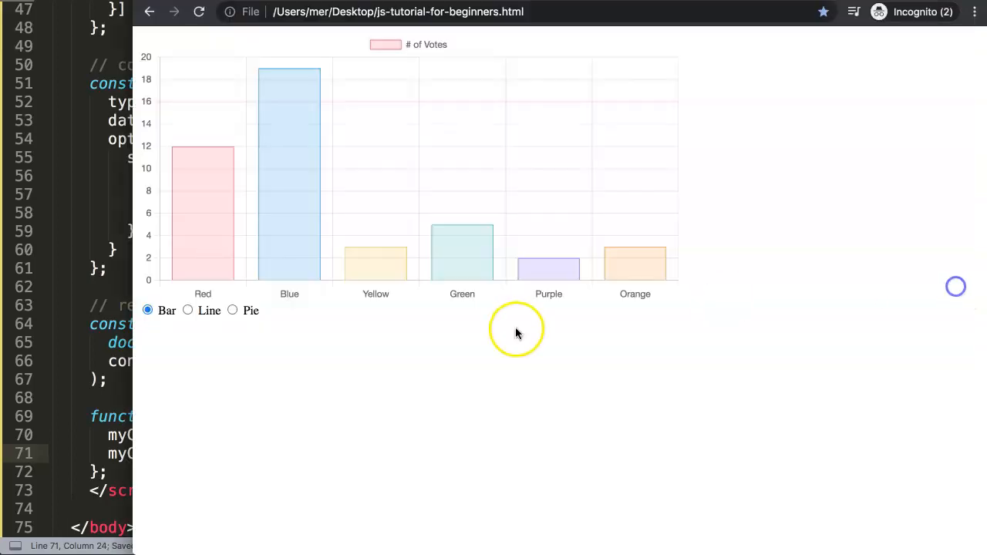
Switch the chart through pie, line, bar, pie, line and finally pie
click(233, 310)
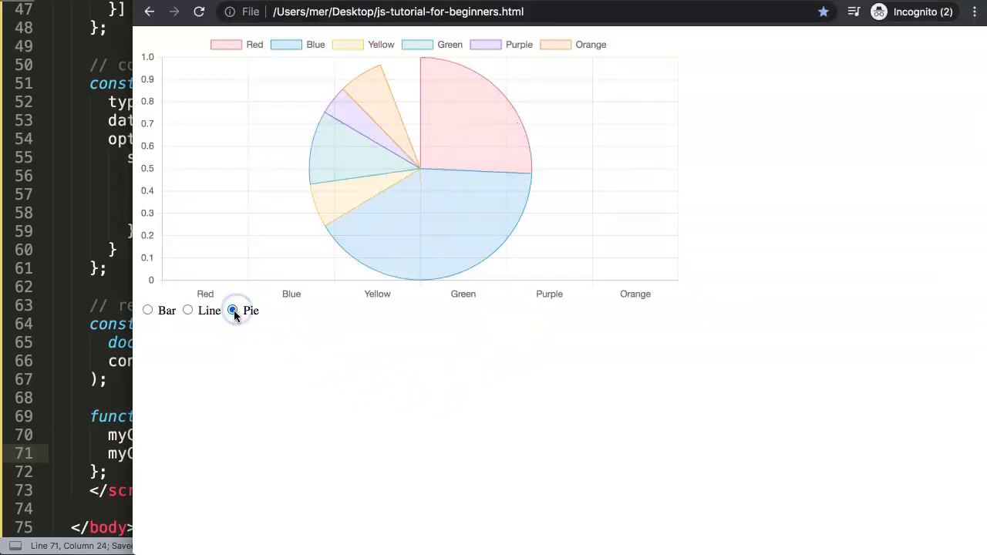
click(187, 311)
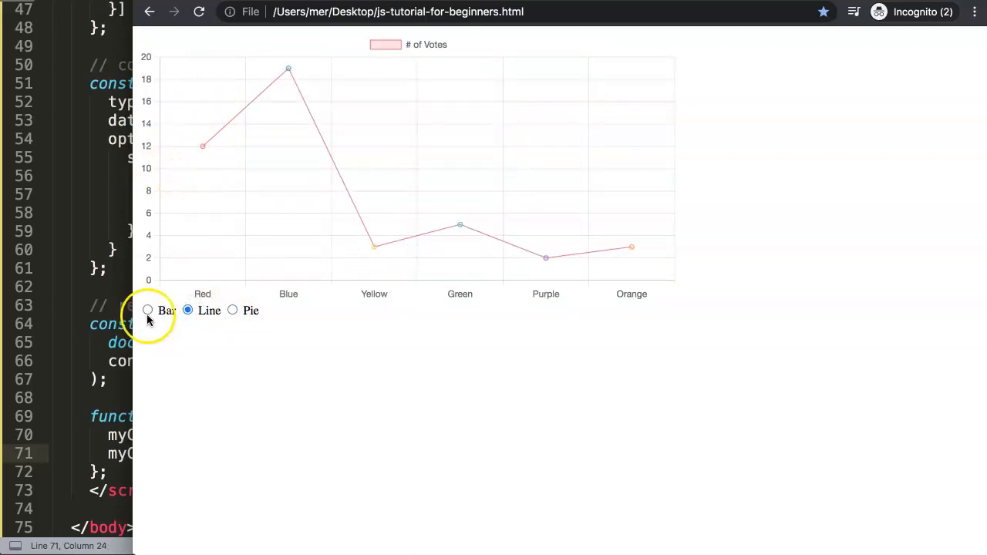
click(148, 310)
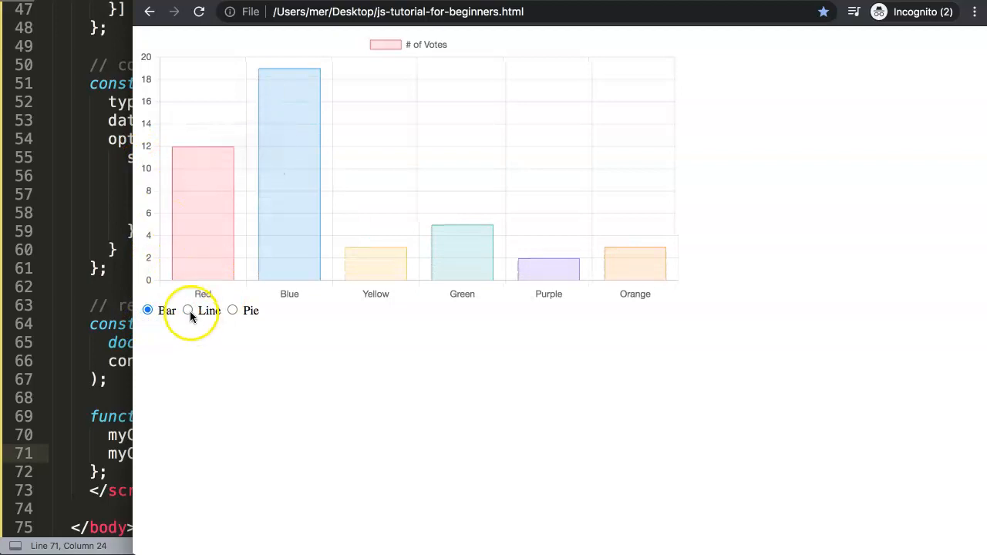
click(232, 310)
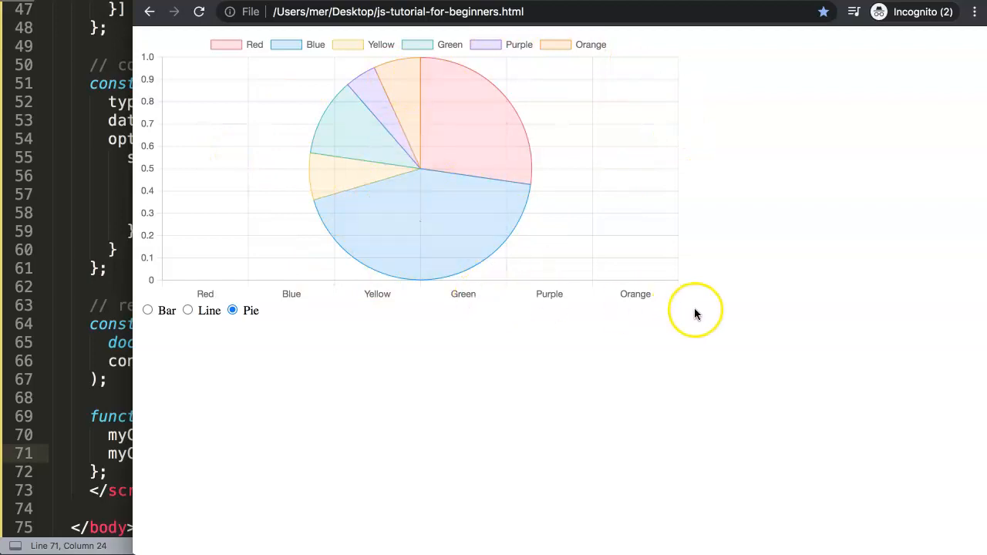
mouse_move(320, 182)
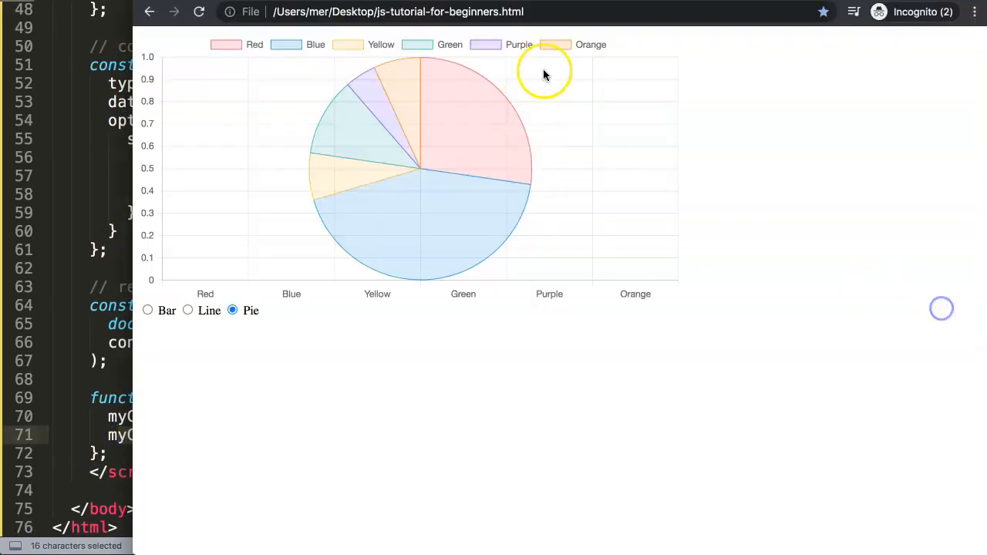
mouse_move(444, 239)
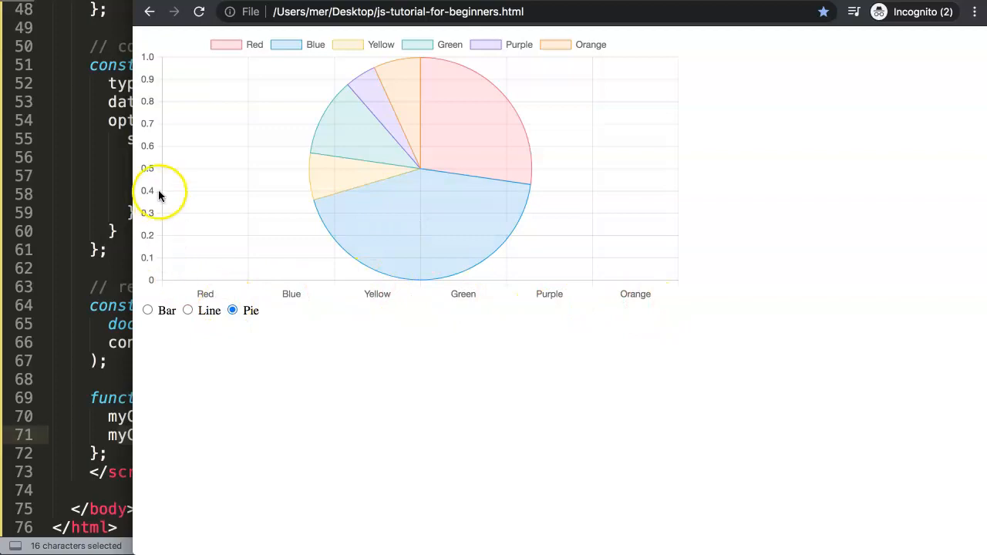
mouse_move(450, 242)
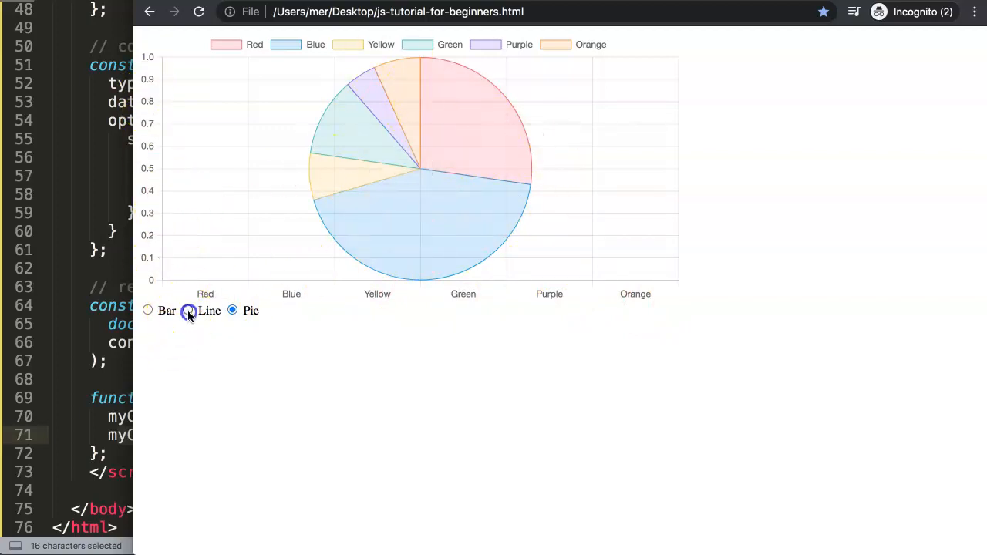
click(187, 310)
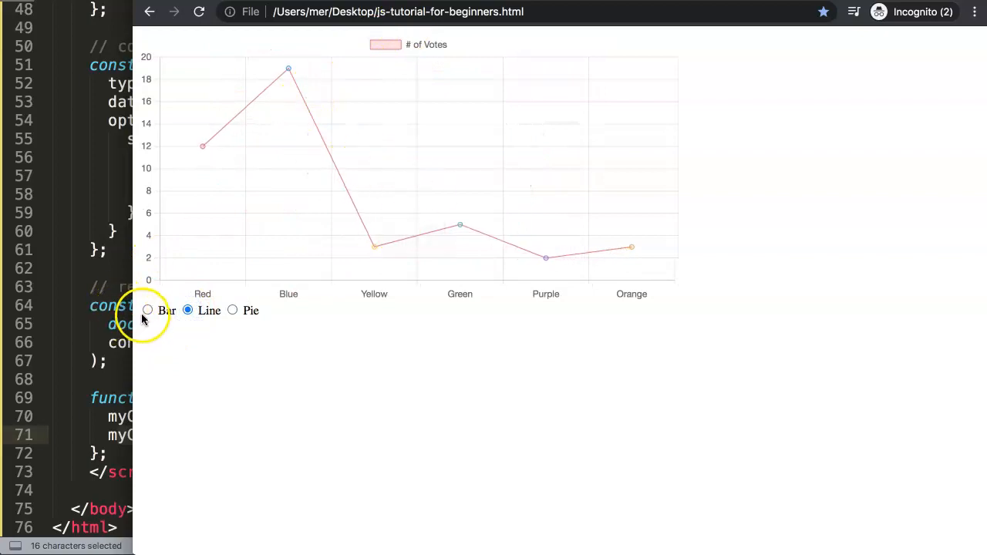
mouse_move(175, 152)
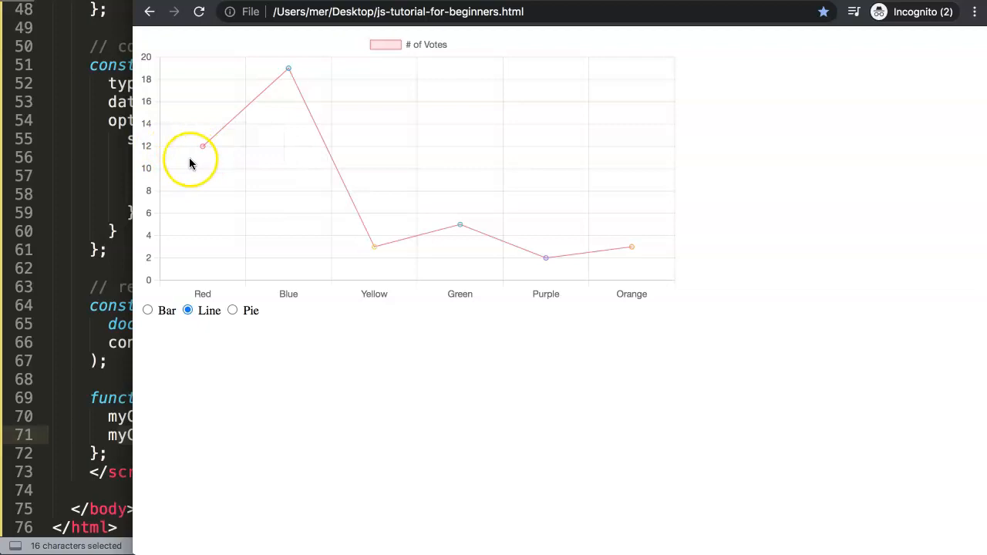
mouse_move(231, 304)
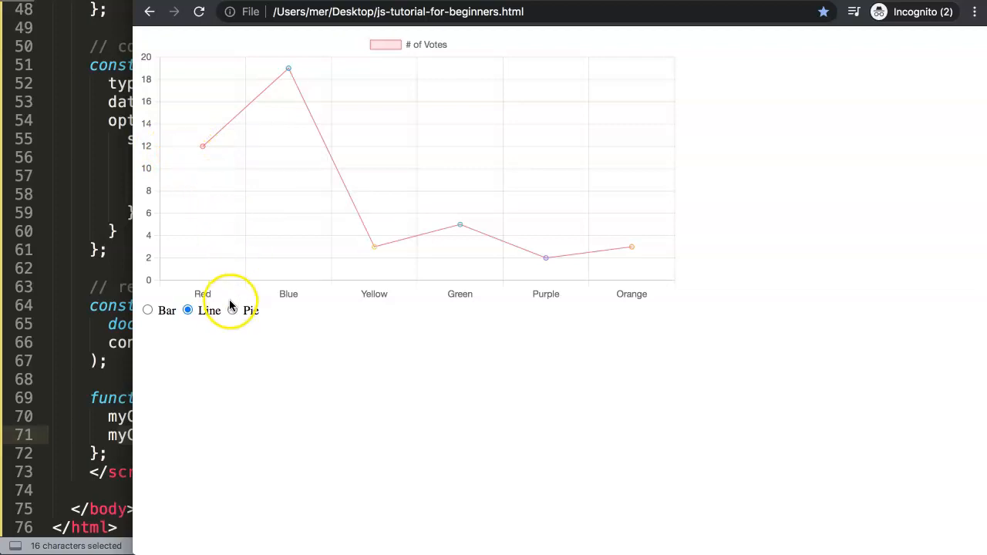
click(233, 310)
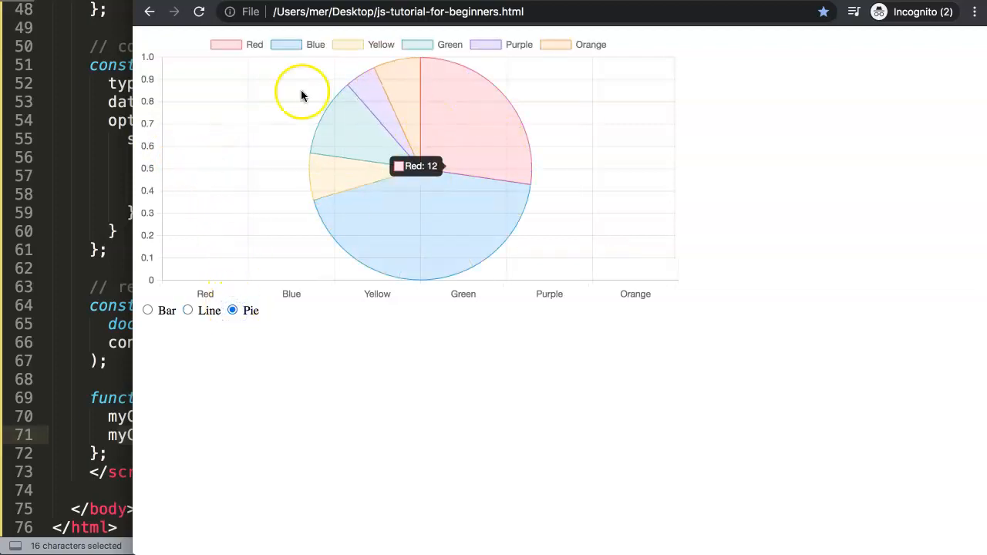
mouse_move(263, 208)
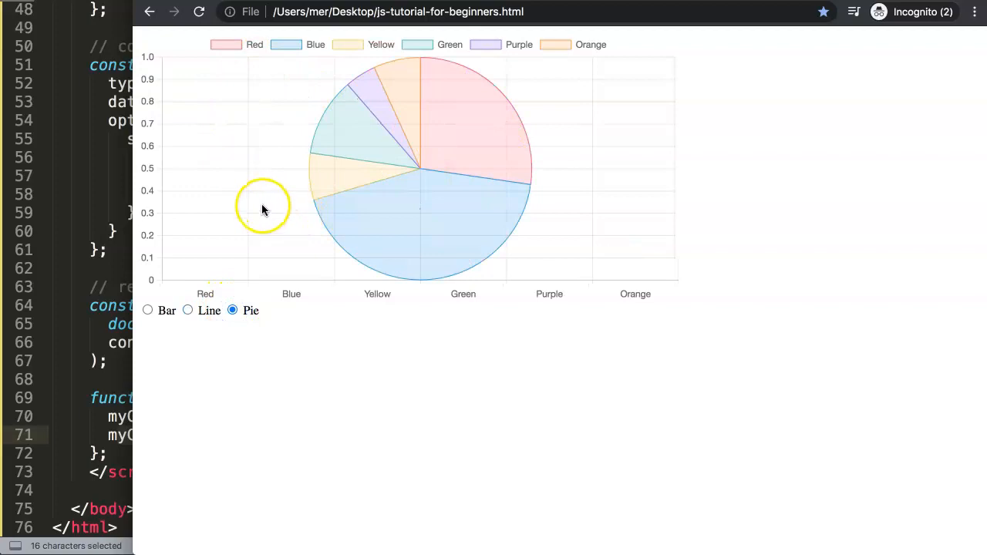
mouse_move(148, 310)
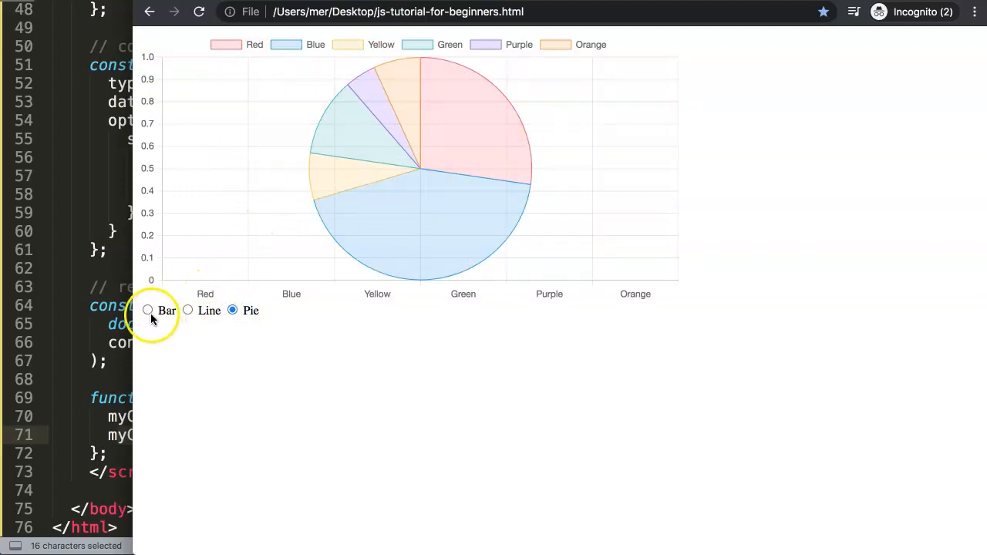
mouse_move(116, 223)
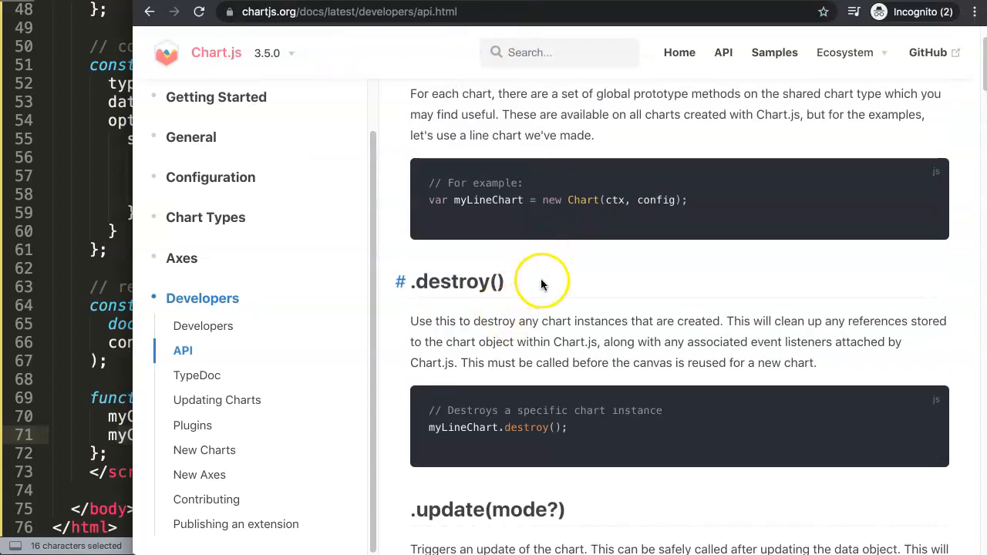
Select the destroy() method name in the Chart.js API documentation
double_click(457, 281)
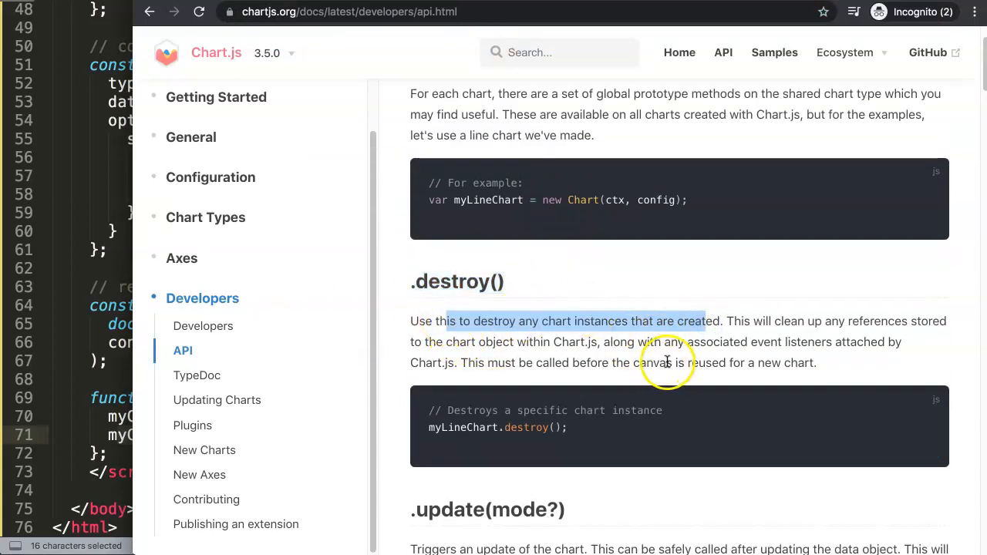
mouse_move(569, 370)
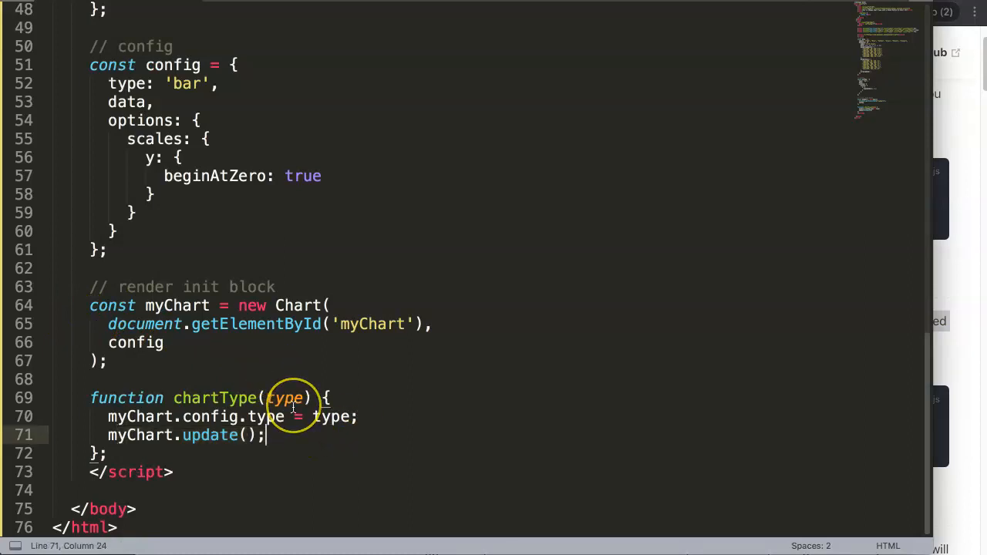
mouse_move(248, 435)
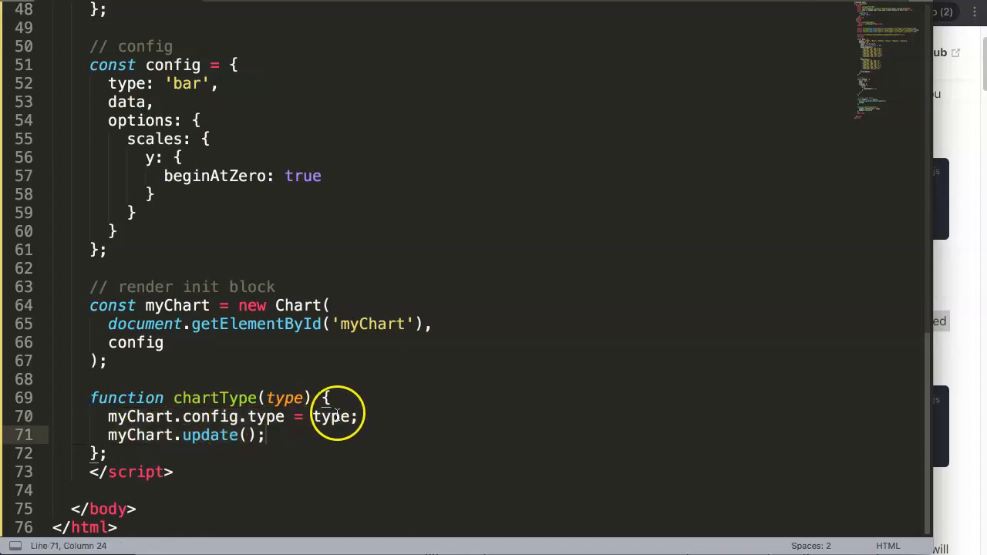
Insert myChart.destroy() as the first line inside chartType
text(.destroy())
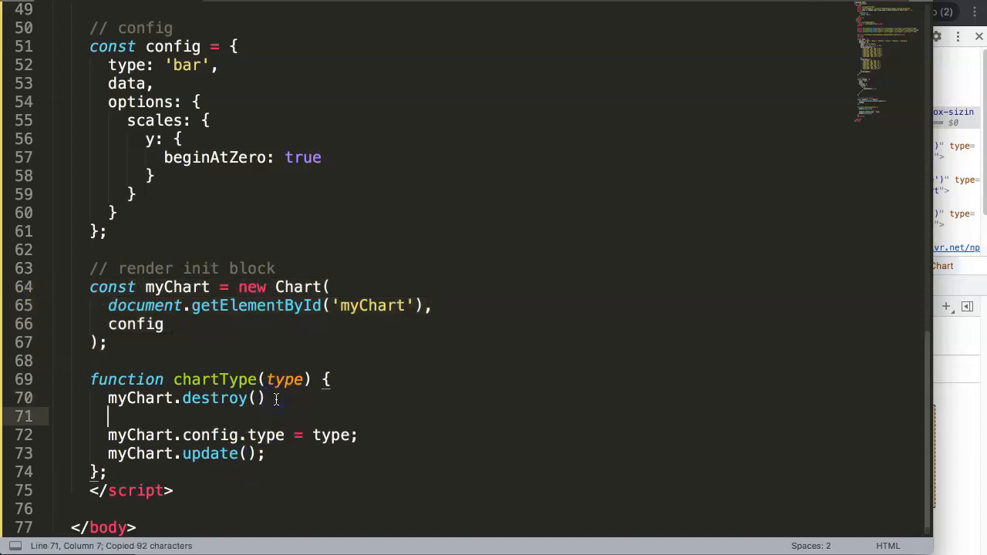
Add an if (type === 'bar') branch rebuilding myChart from config, and declare myChart with let
text(if())
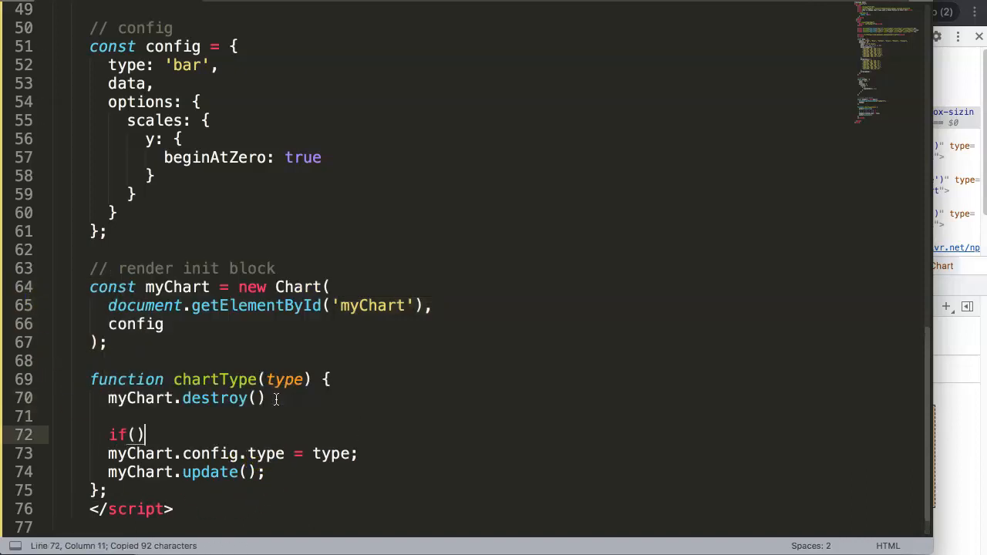
text(type ===)
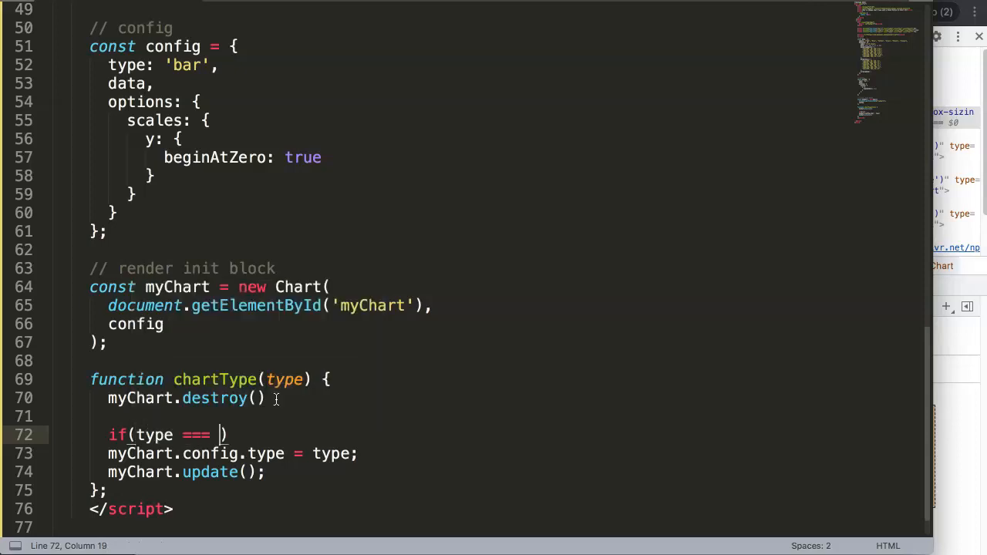
text('')
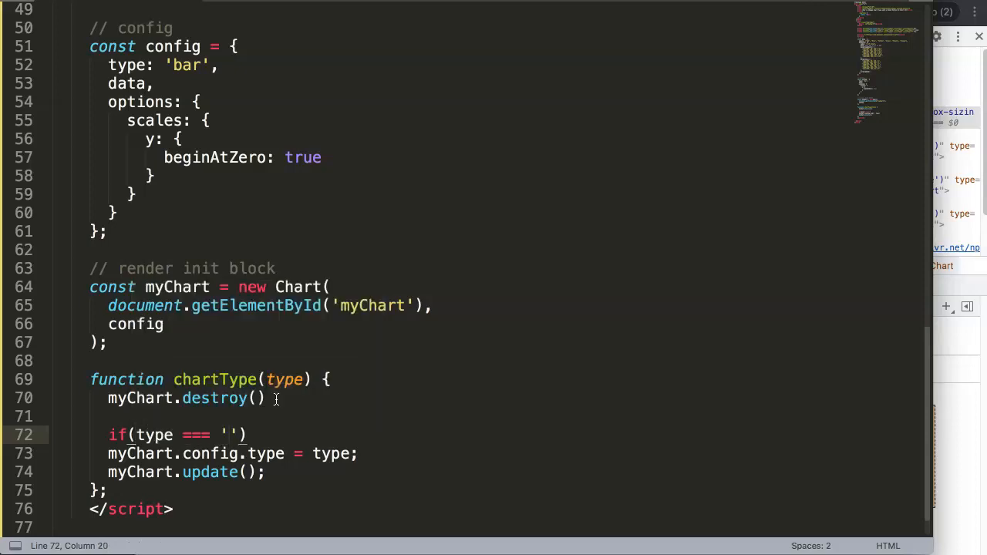
text(bar))
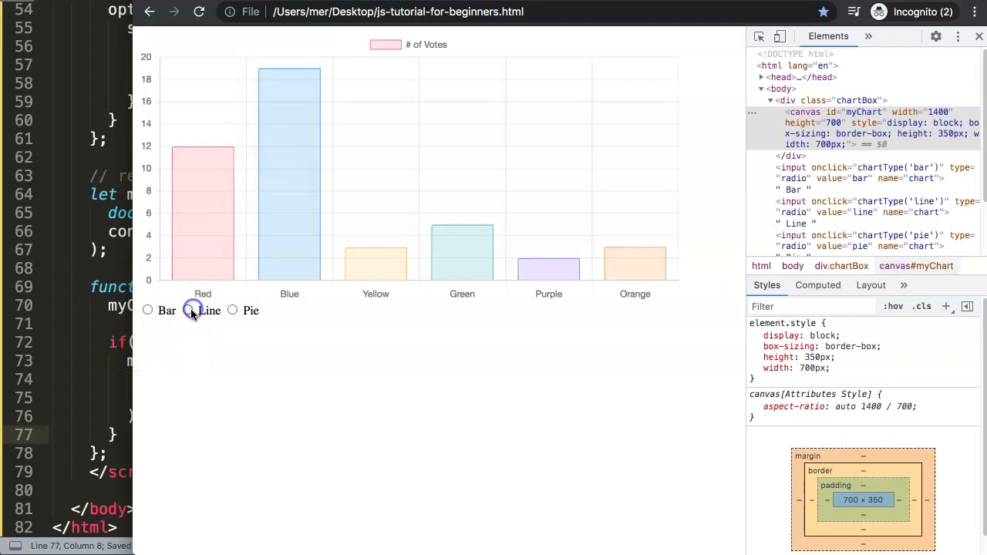
Change config's type to 'line' and test the Line radio in Chrome
click(147, 310)
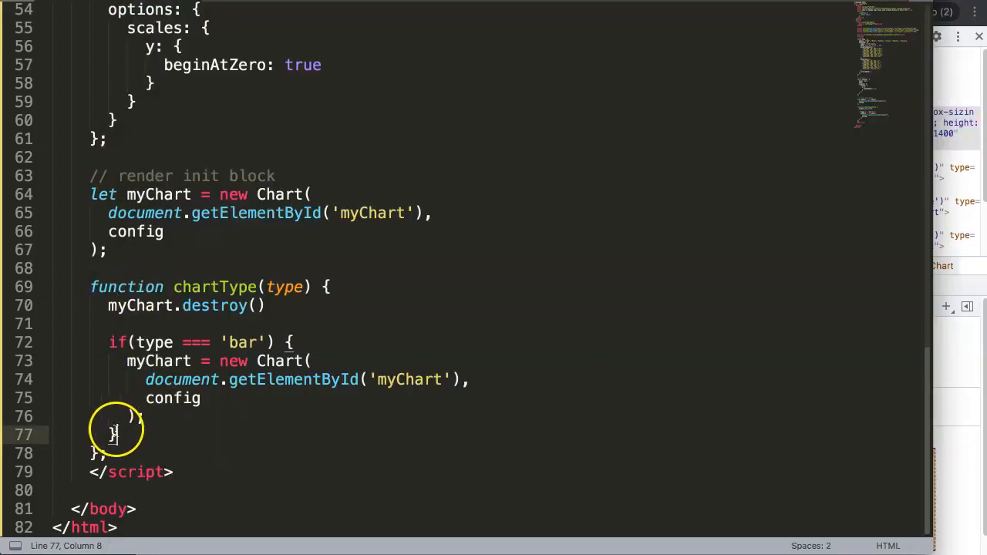
scroll(up, 3)
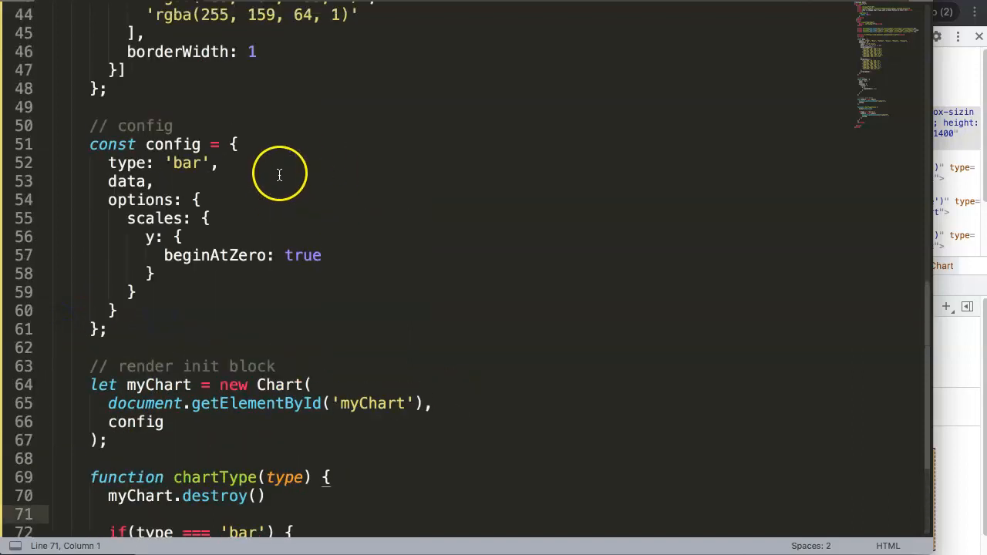
text(line)
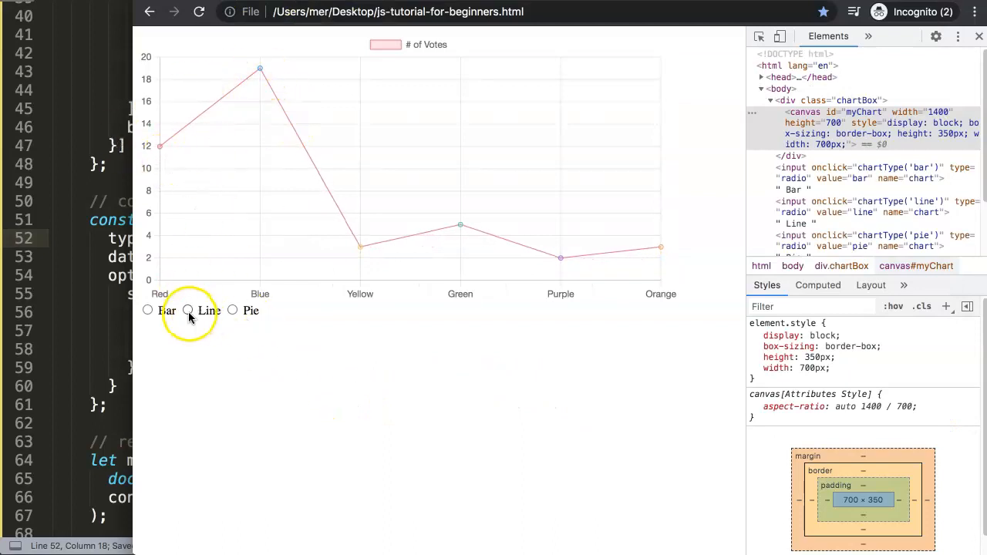
click(147, 311)
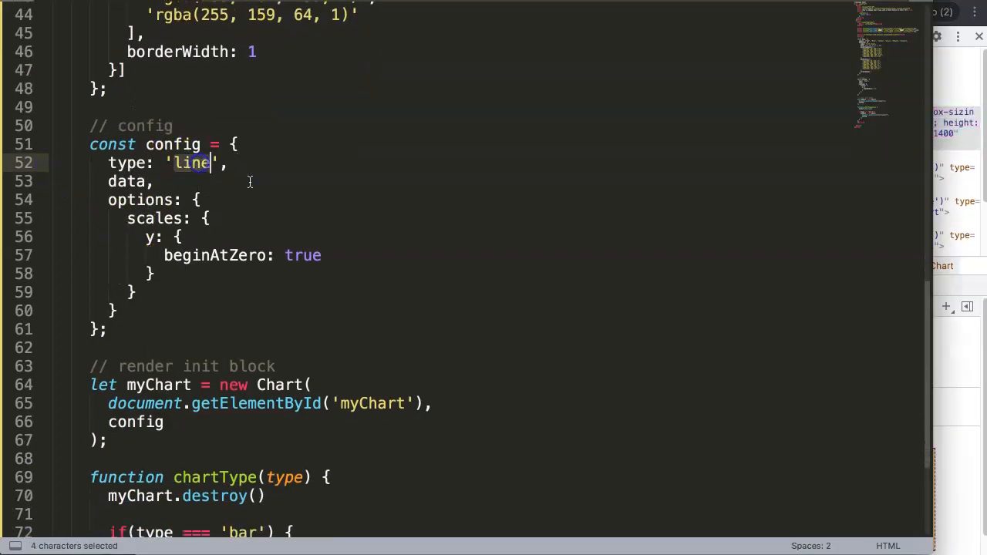
Restore config type to 'bar', then add config2 with type 'line' and a matching 'line' branch
text(bar)
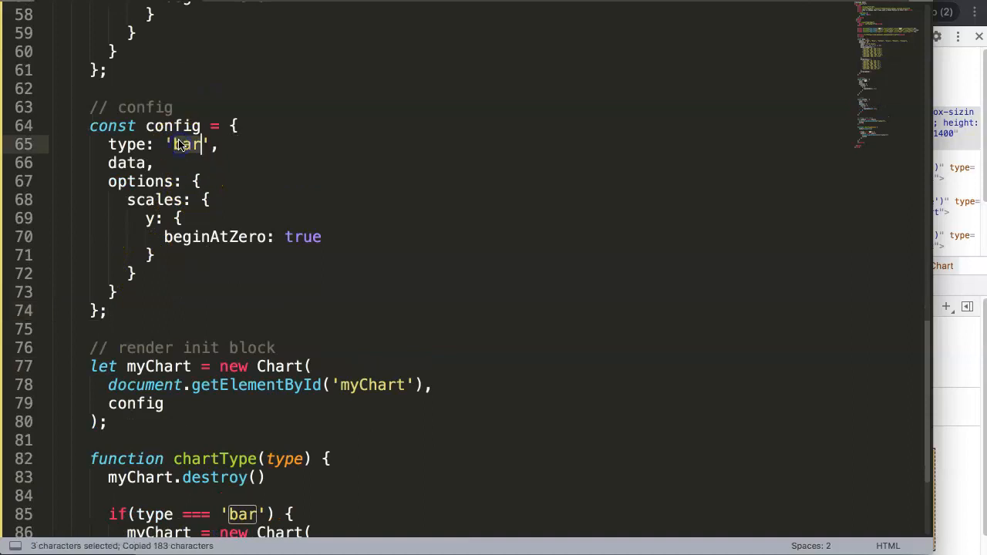
scroll(down, 3)
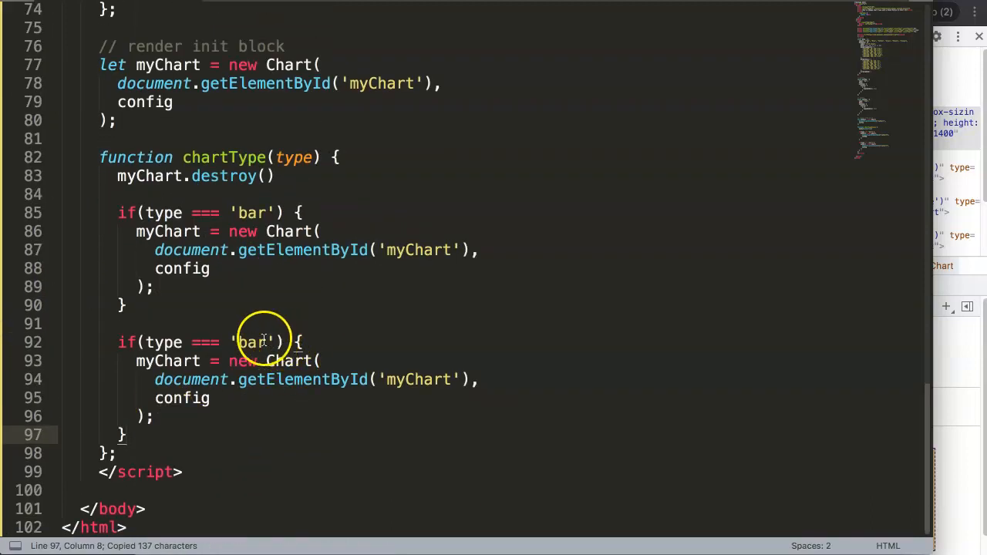
text(line',)
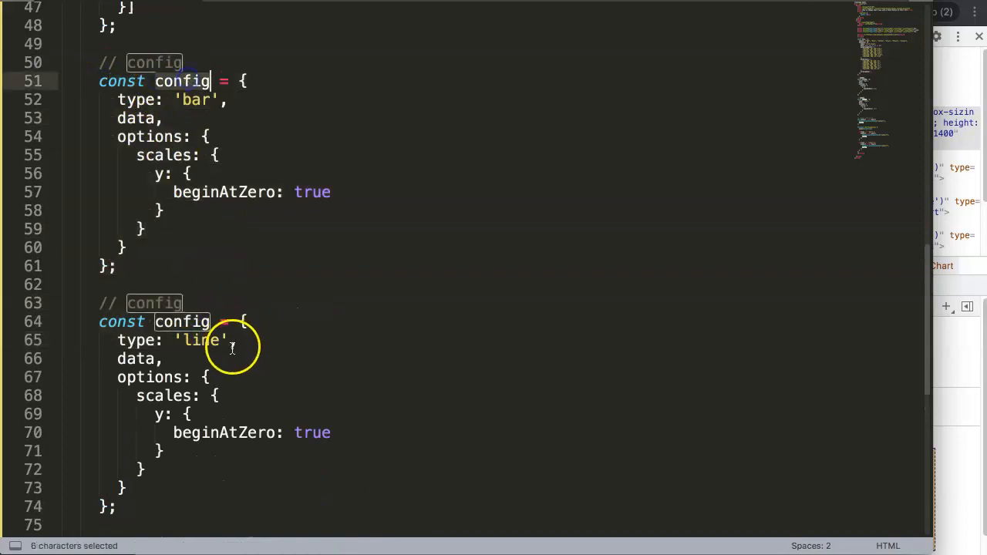
scroll(down, 3)
text(config2)
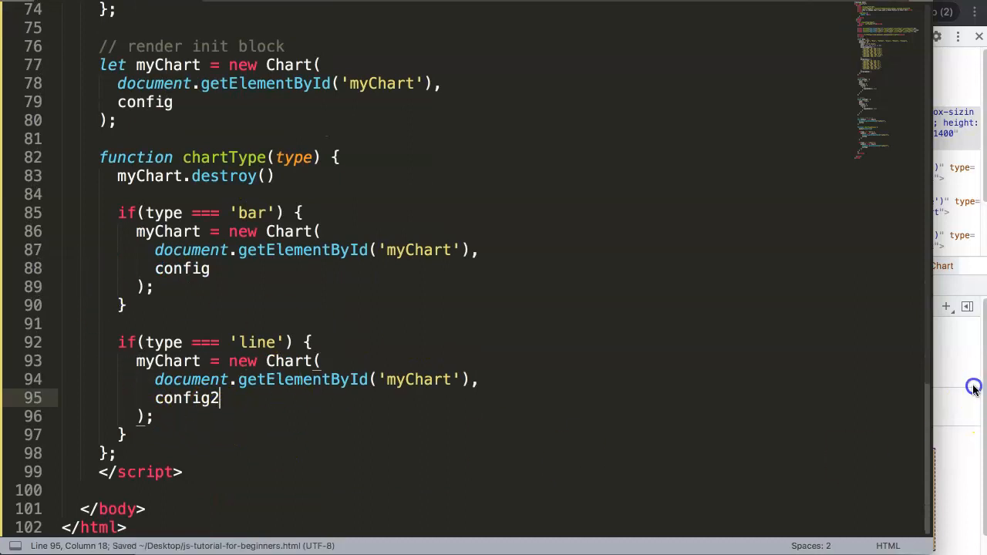
Pick Line to redraw the votes as a line chart, then return to Bar
click(188, 310)
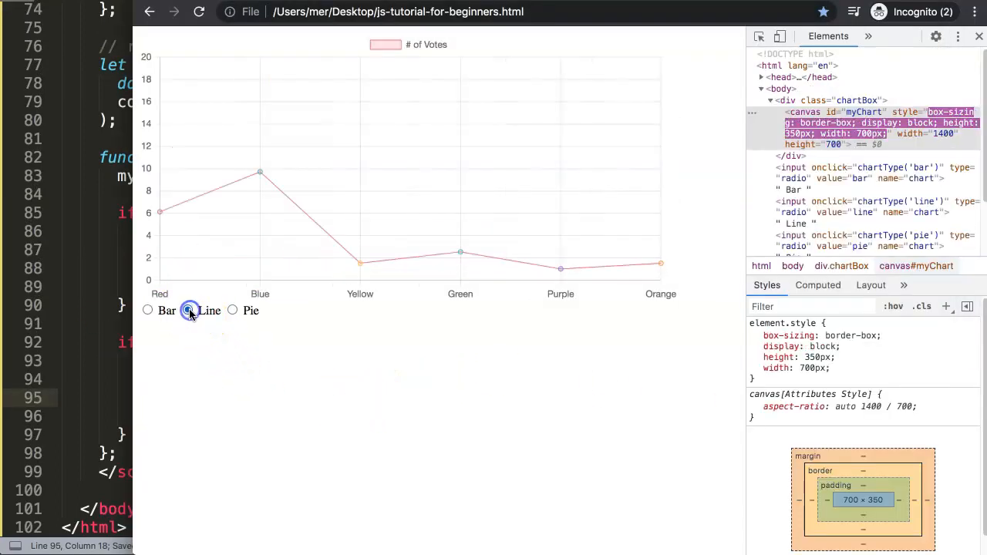
click(188, 310)
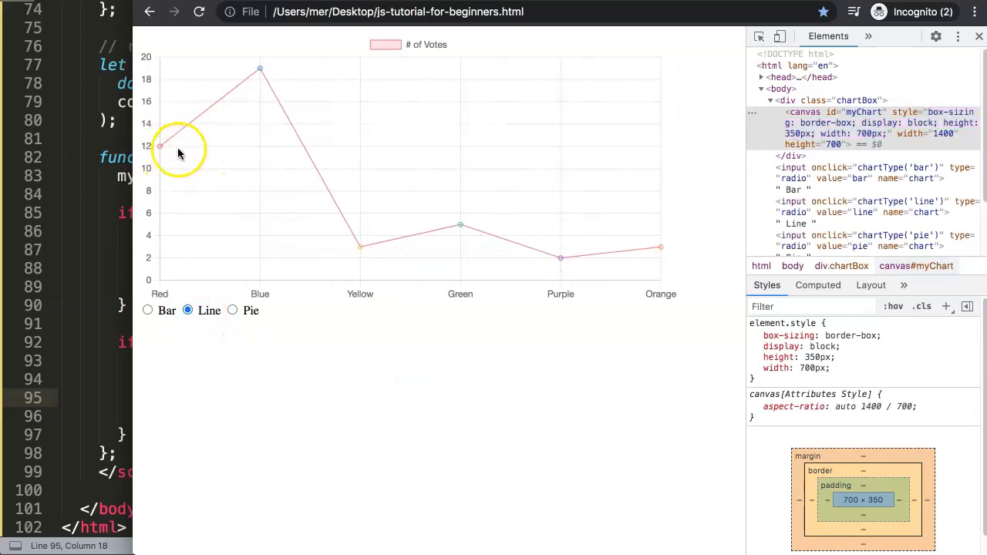
mouse_move(151, 311)
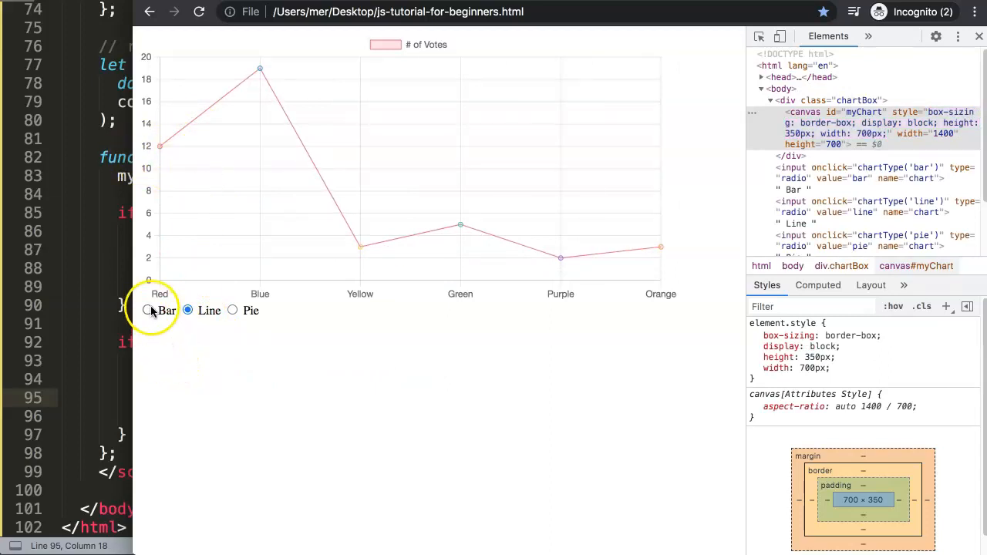
click(188, 310)
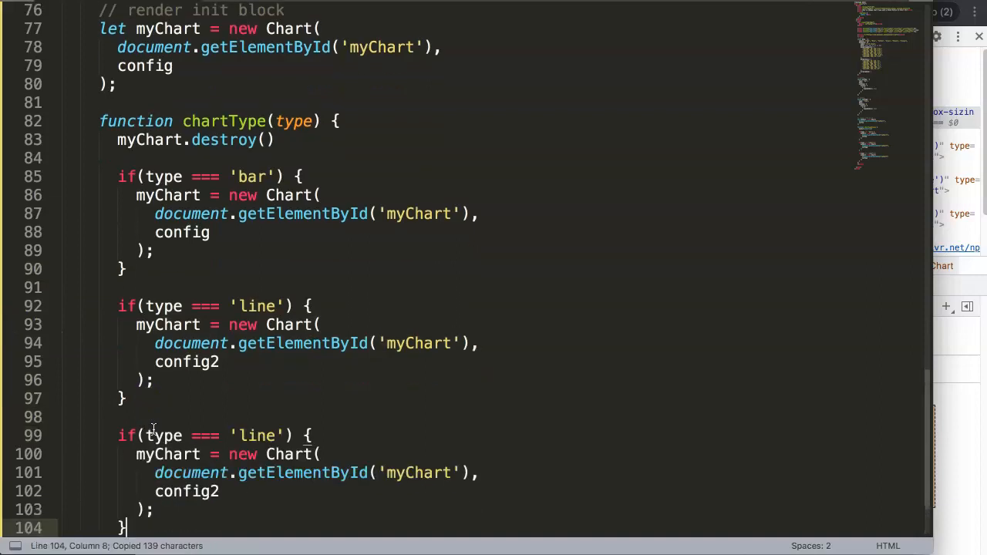
Create config3 with type 'pie' and delete its scales options
text(pe: 'pie',)
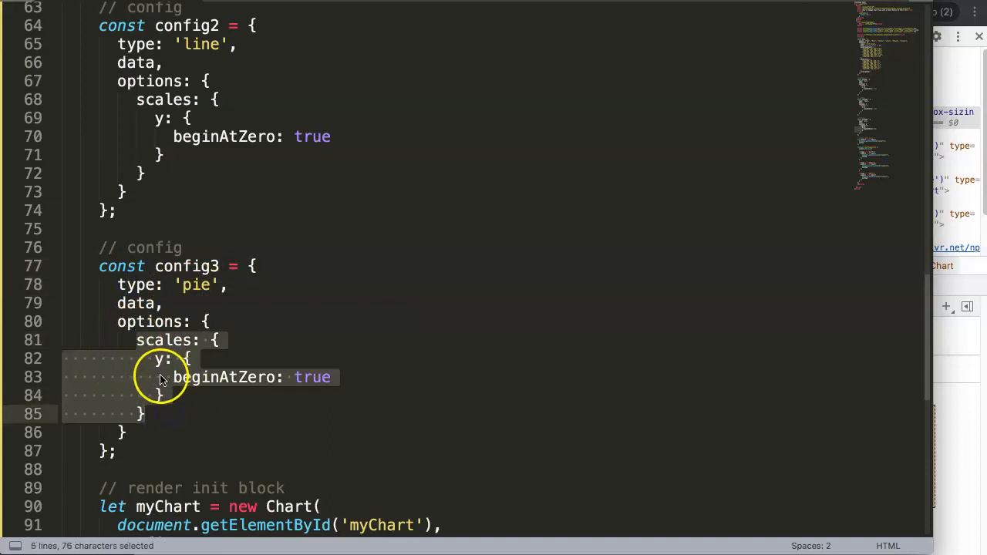
key(Delete)
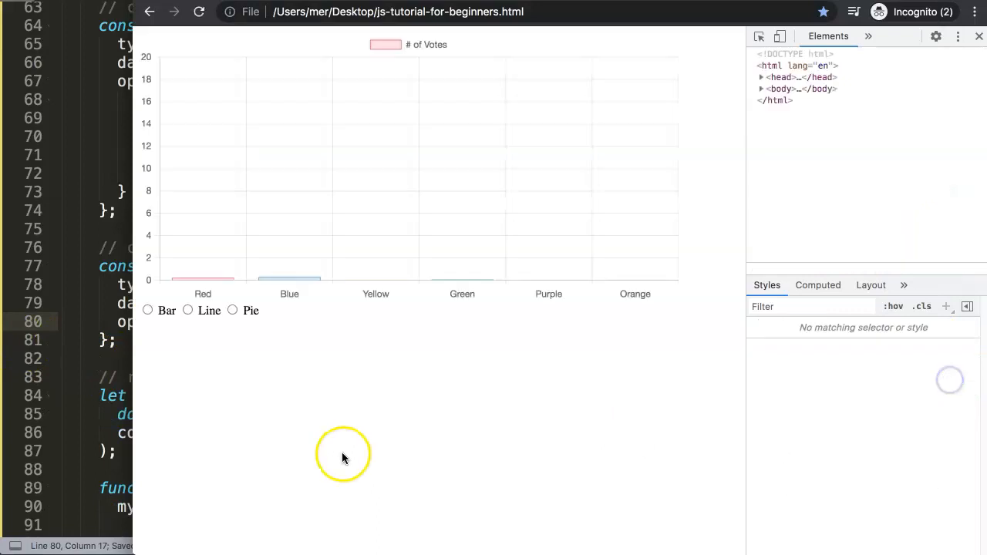
Switch the vote chart through Bar, Pie, Line and back to Bar
click(147, 310)
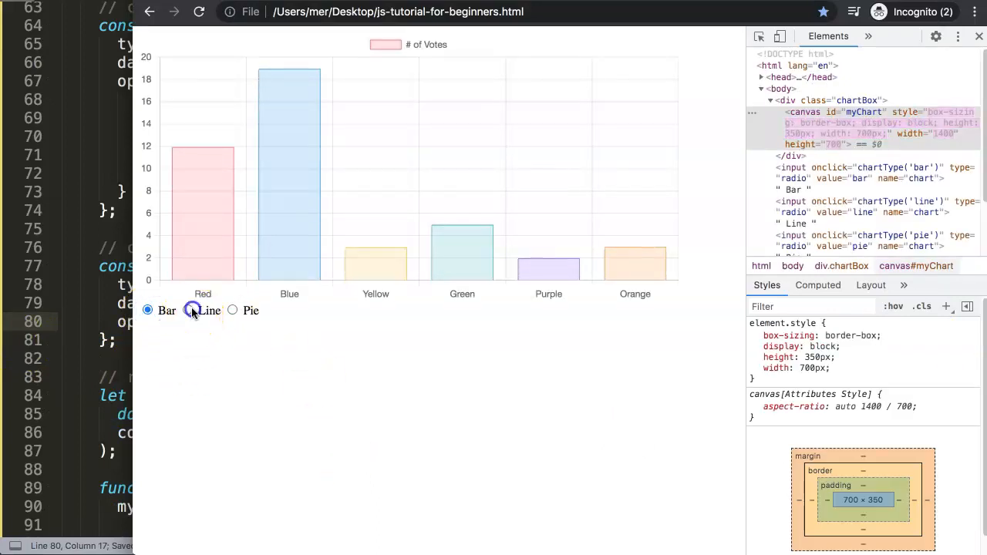
click(233, 310)
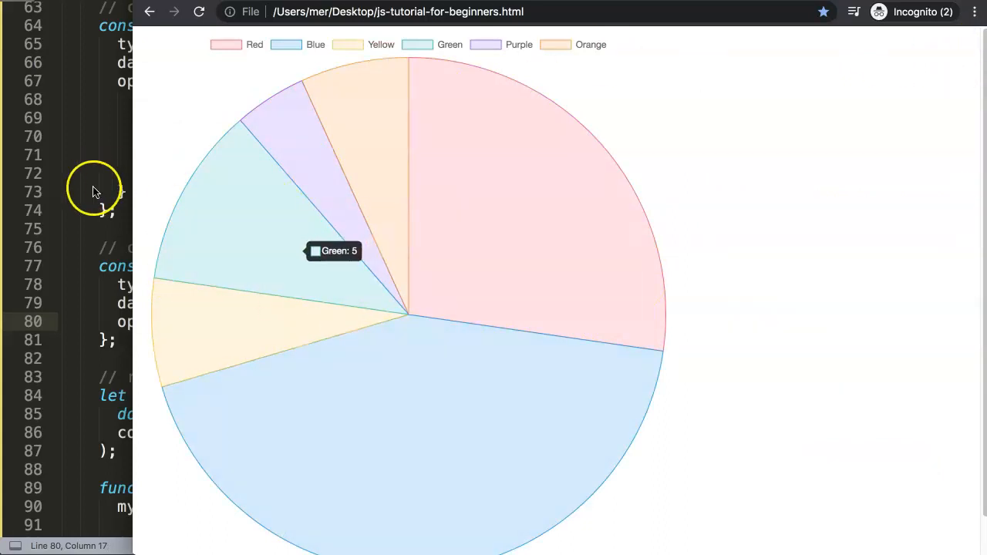
click(187, 310)
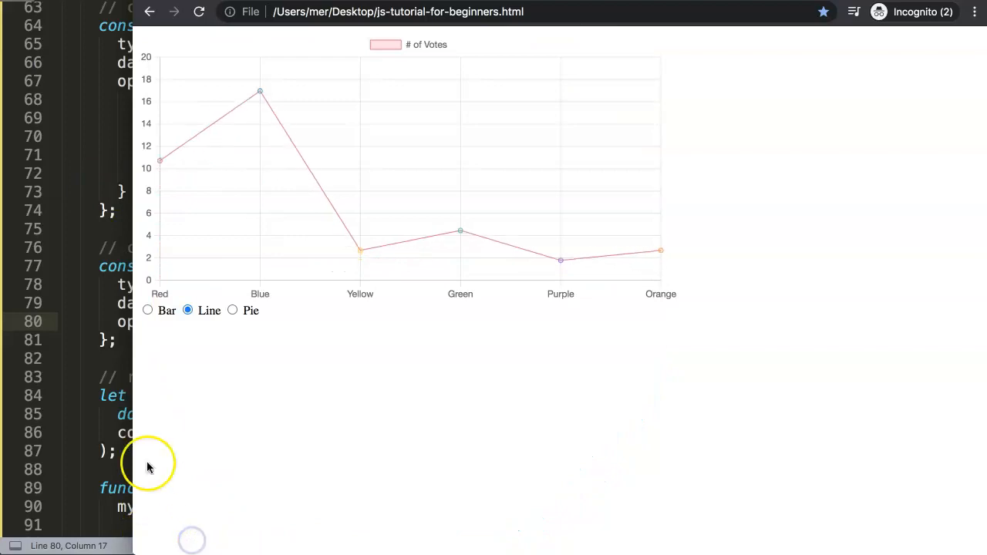
click(147, 310)
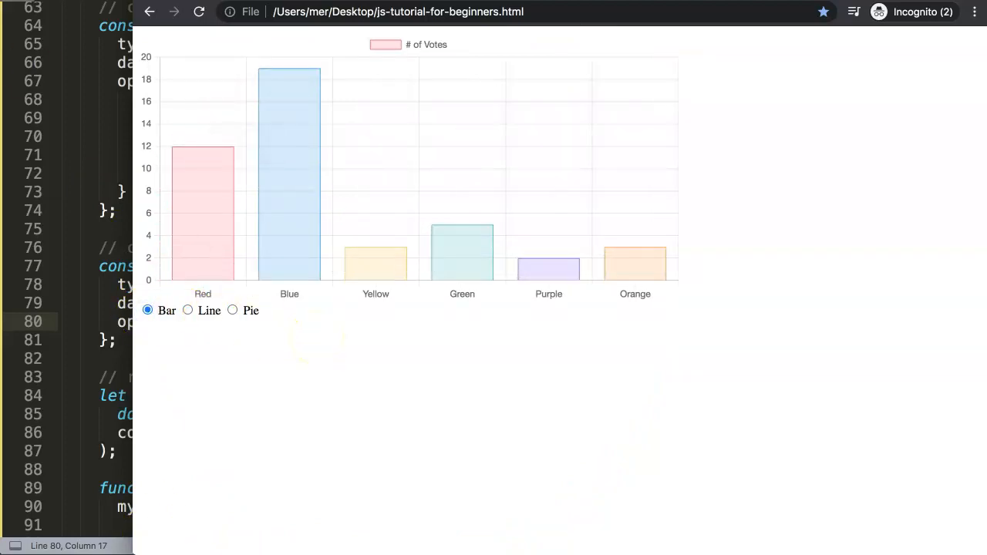